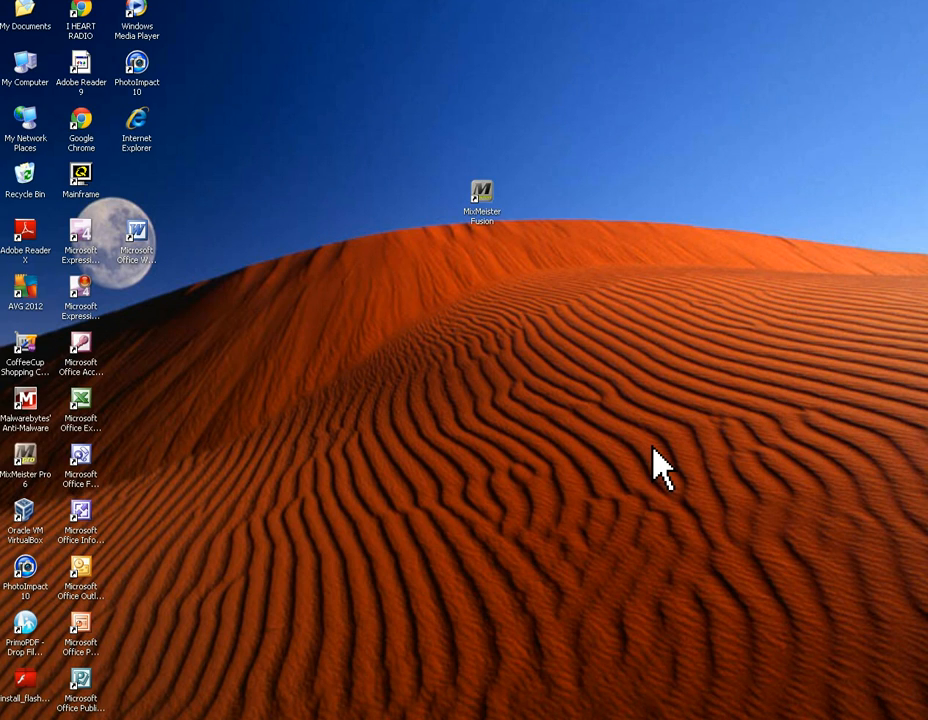
mouse_move(660, 475)
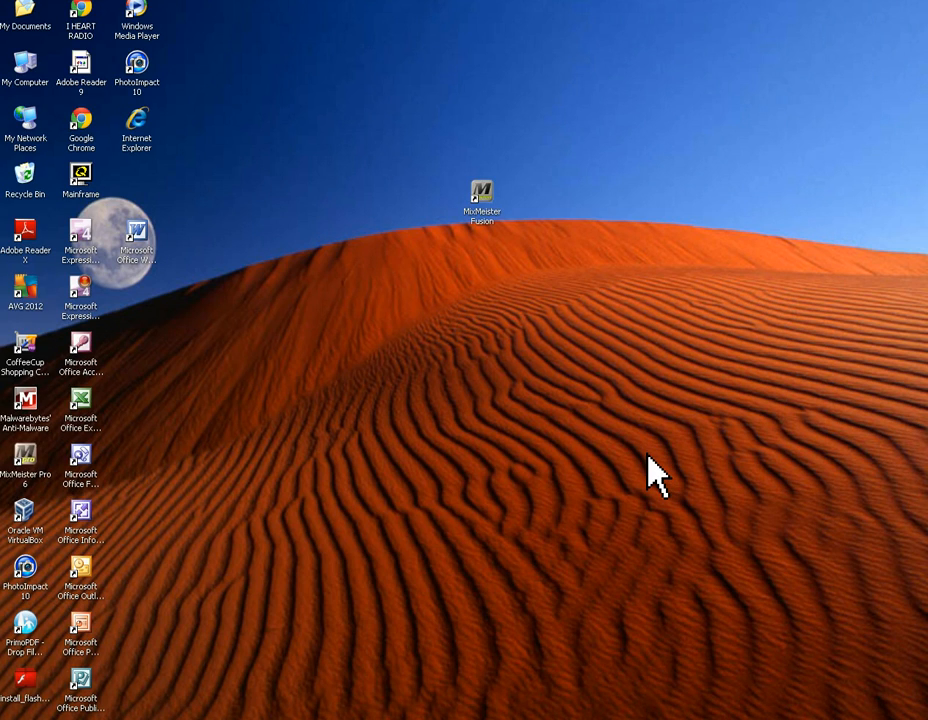
mouse_move(550, 385)
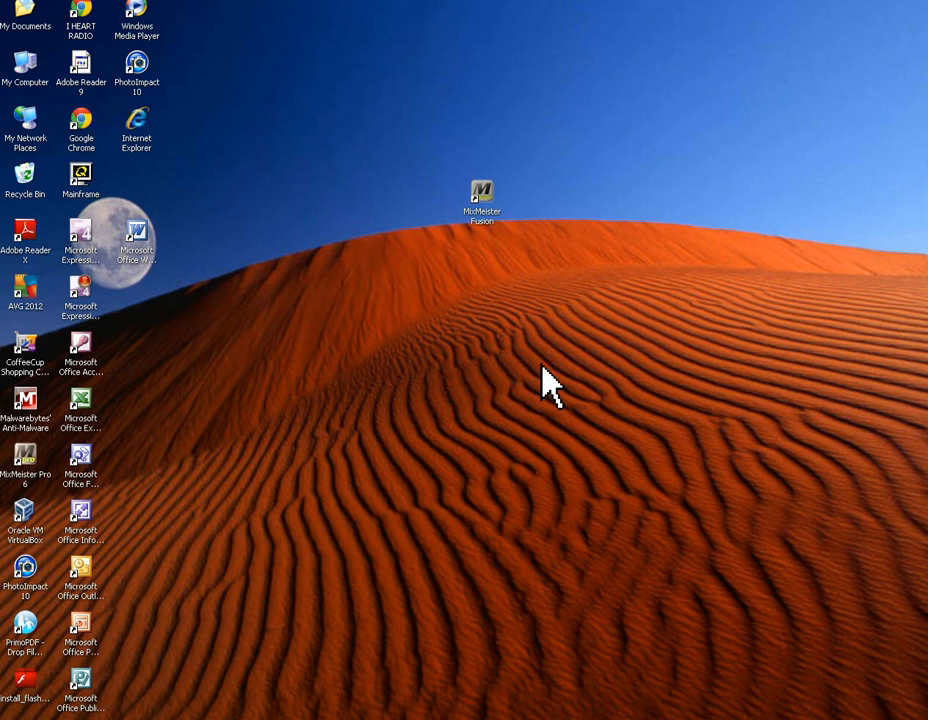
mouse_move(415, 375)
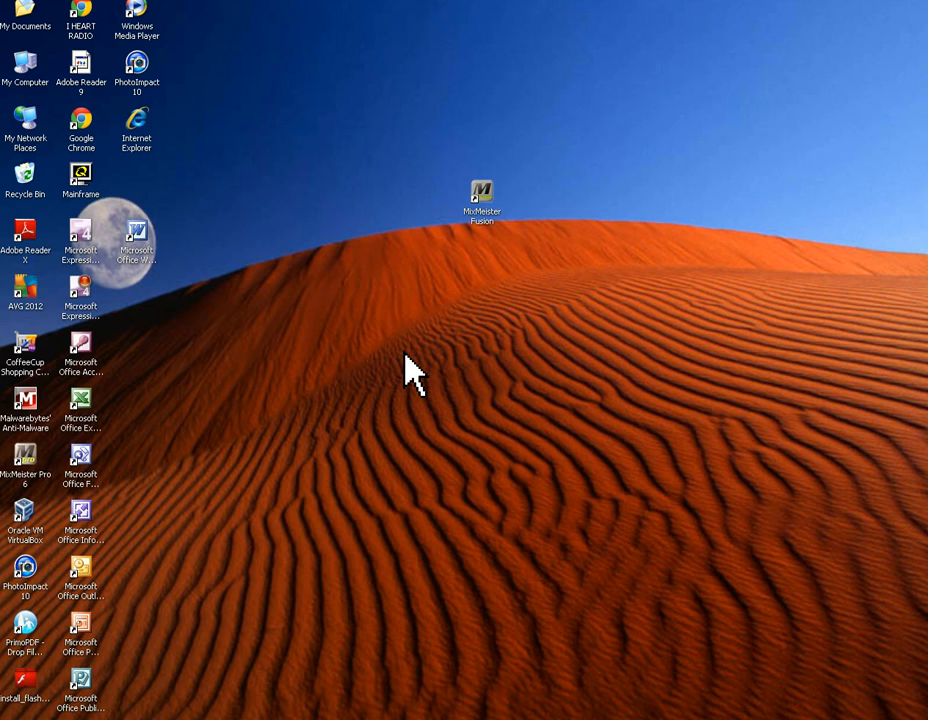
mouse_move(400, 380)
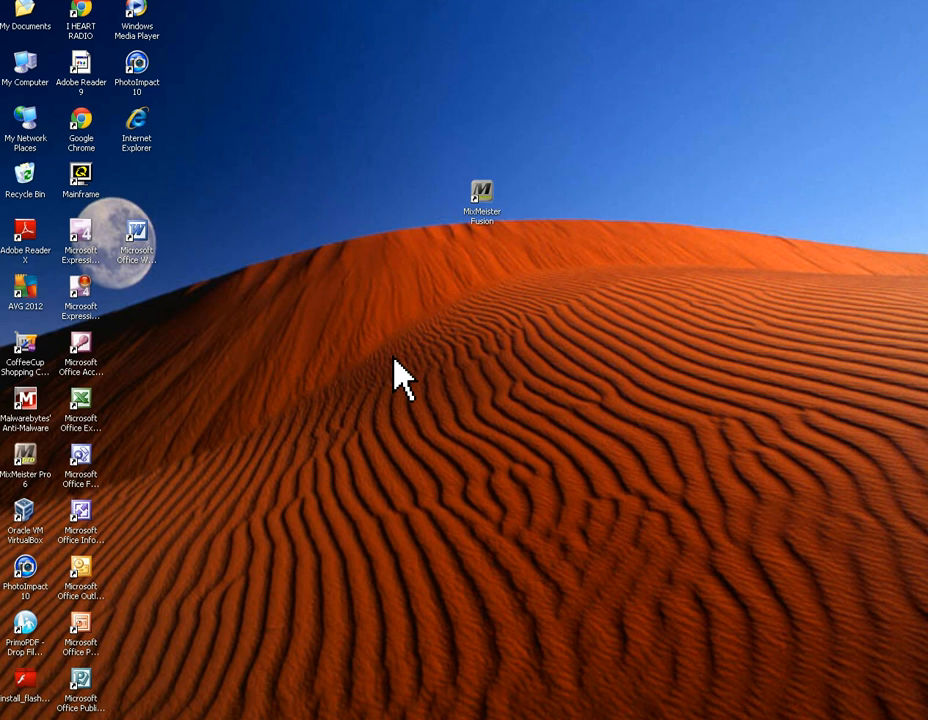
mouse_move(298, 363)
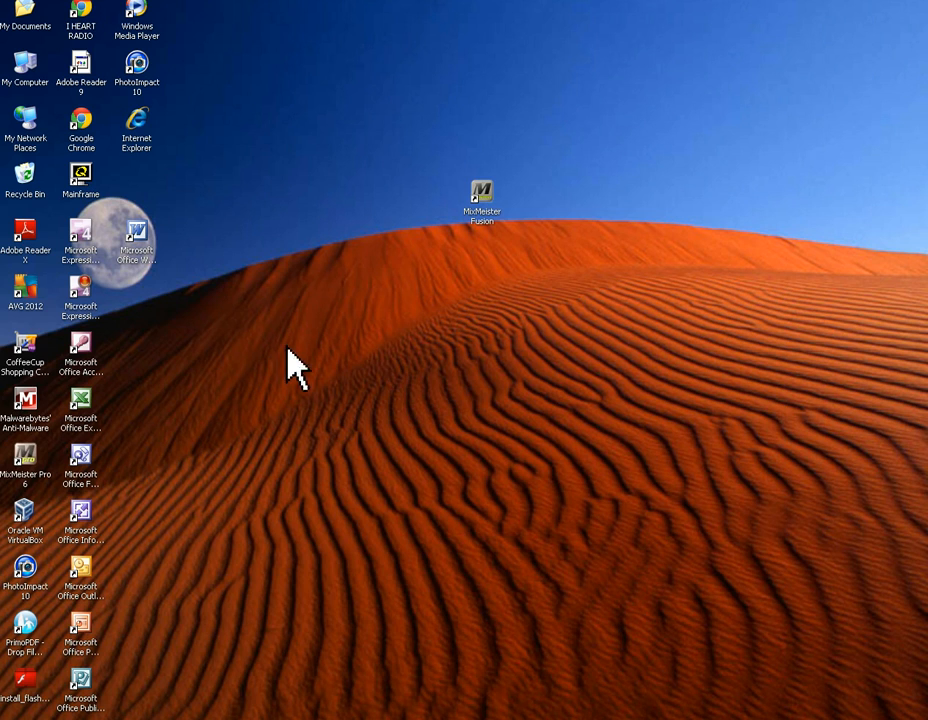
mouse_move(348, 118)
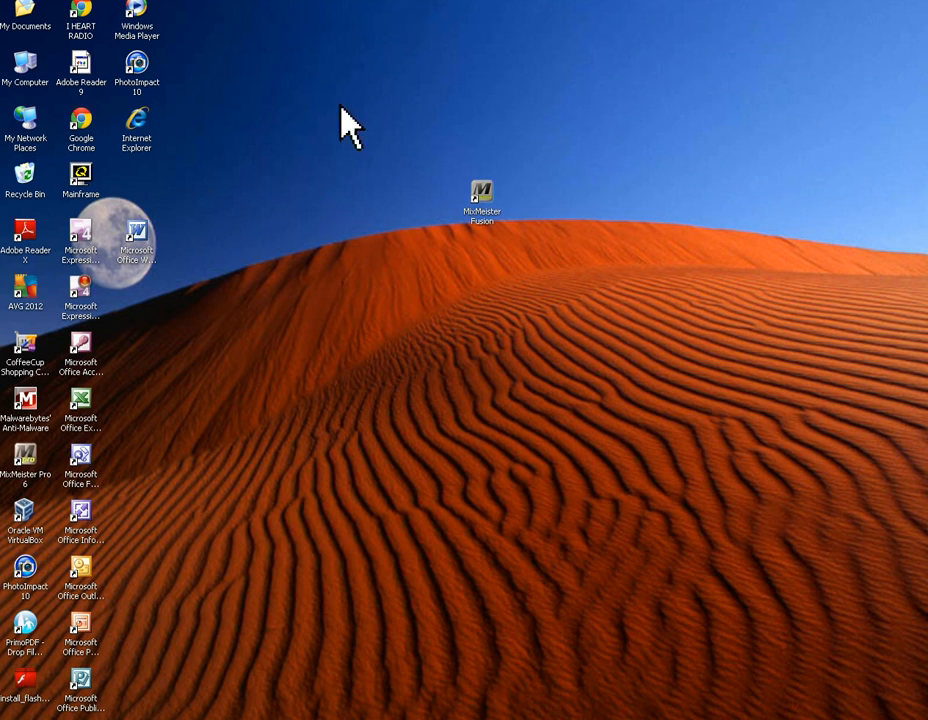
mouse_move(145, 135)
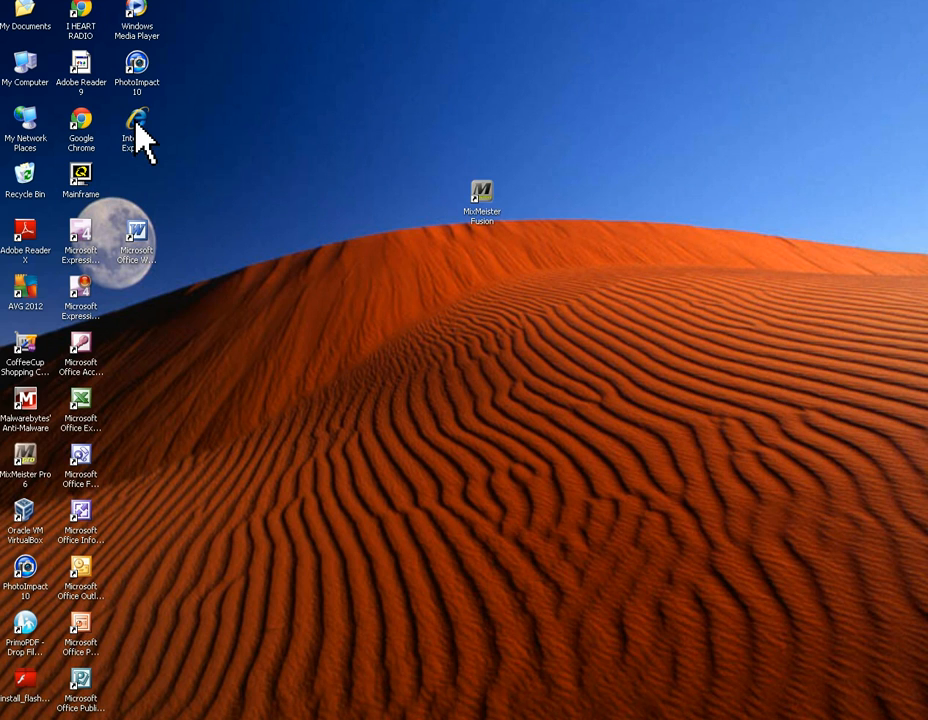
- Scatter Internet Explorer, PhotoImpact 10, an Office shortcut and the Recycle Bin across the dunes and sky
left_click_drag(136, 75, 415, 455)
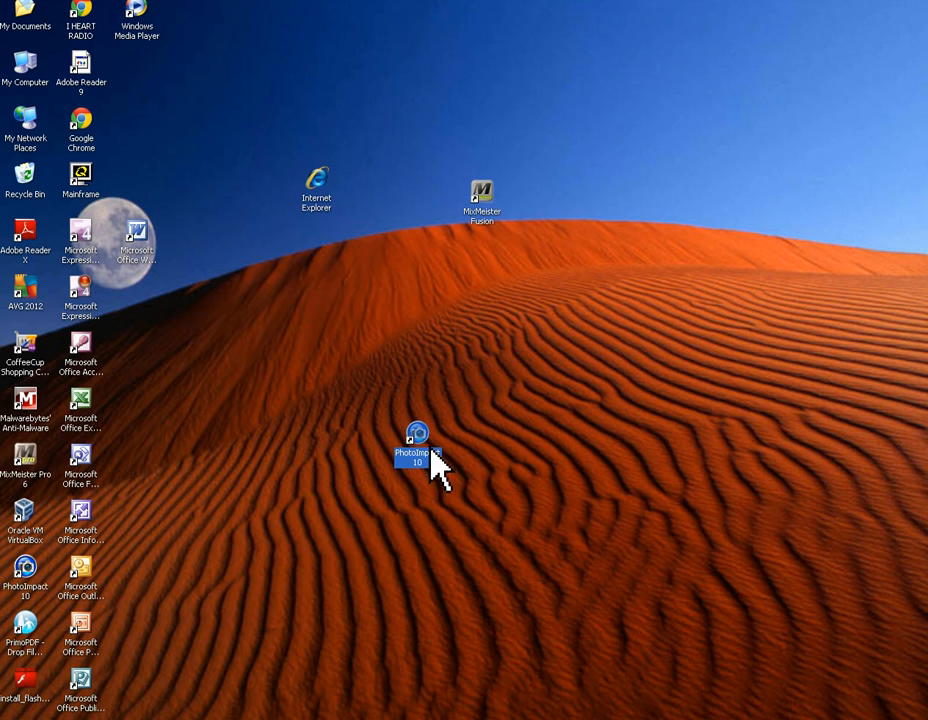
left_click_drag(81, 350, 504, 415)
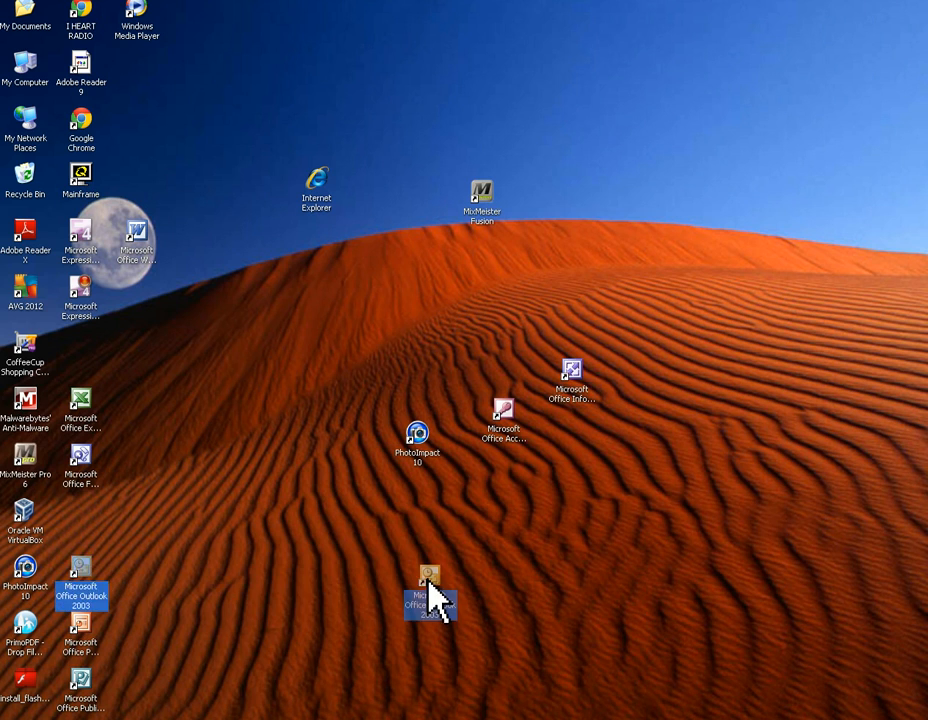
left_click_drag(429, 590, 624, 250)
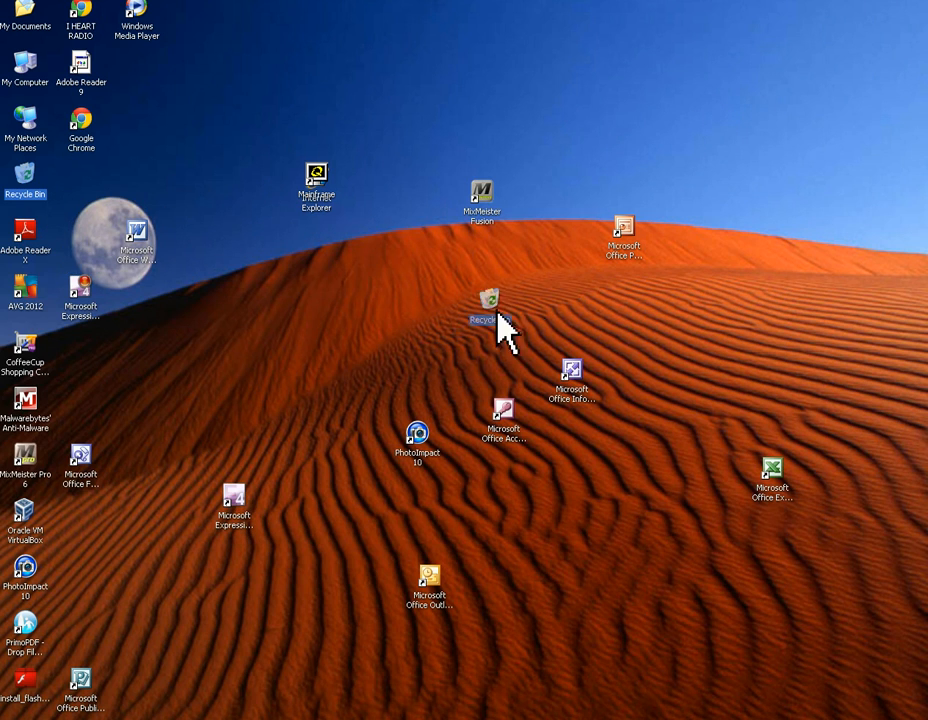
left_click_drag(490, 310, 705, 115)
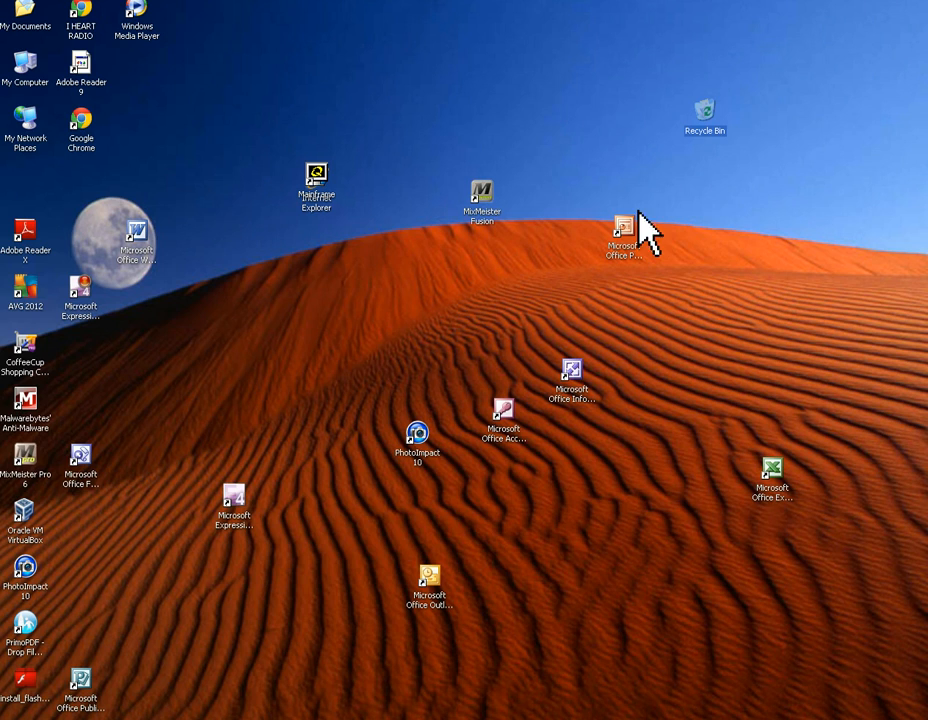
mouse_move(515, 130)
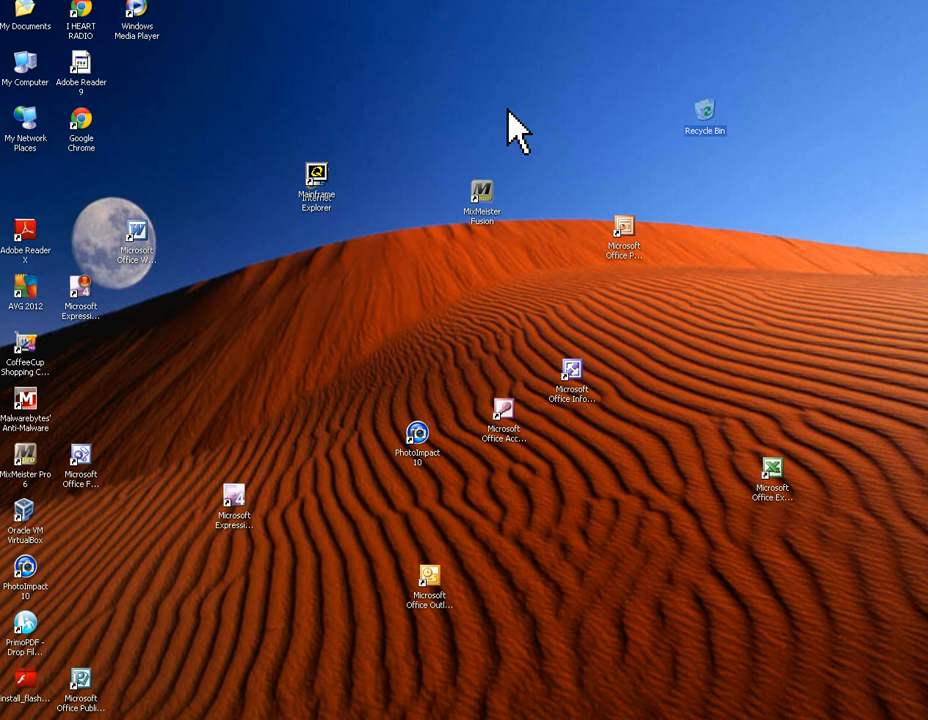
mouse_move(570, 180)
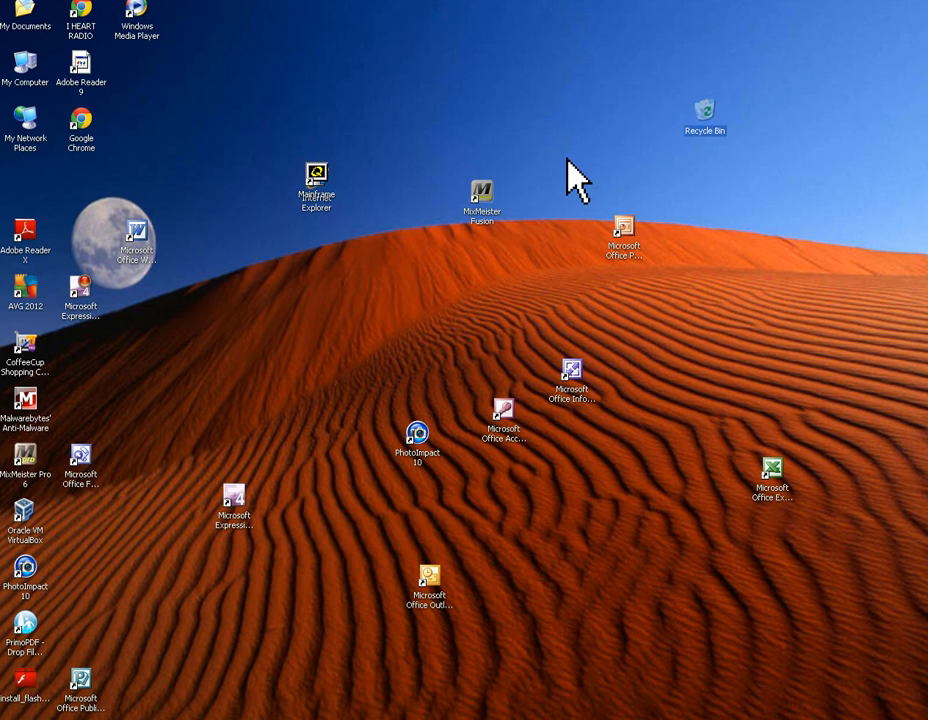
mouse_move(578, 170)
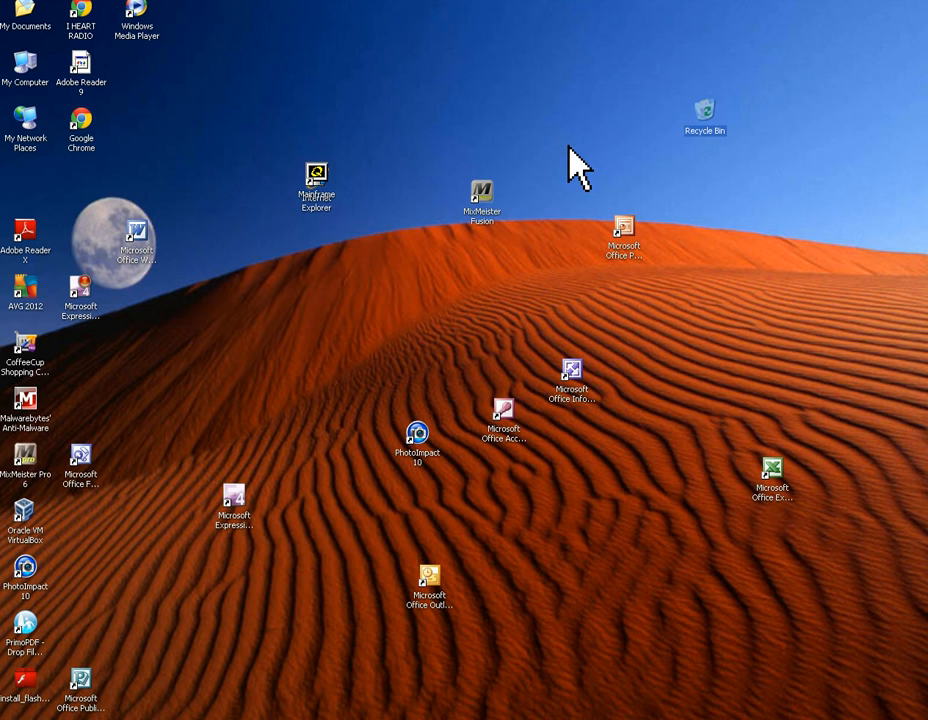
mouse_move(485, 125)
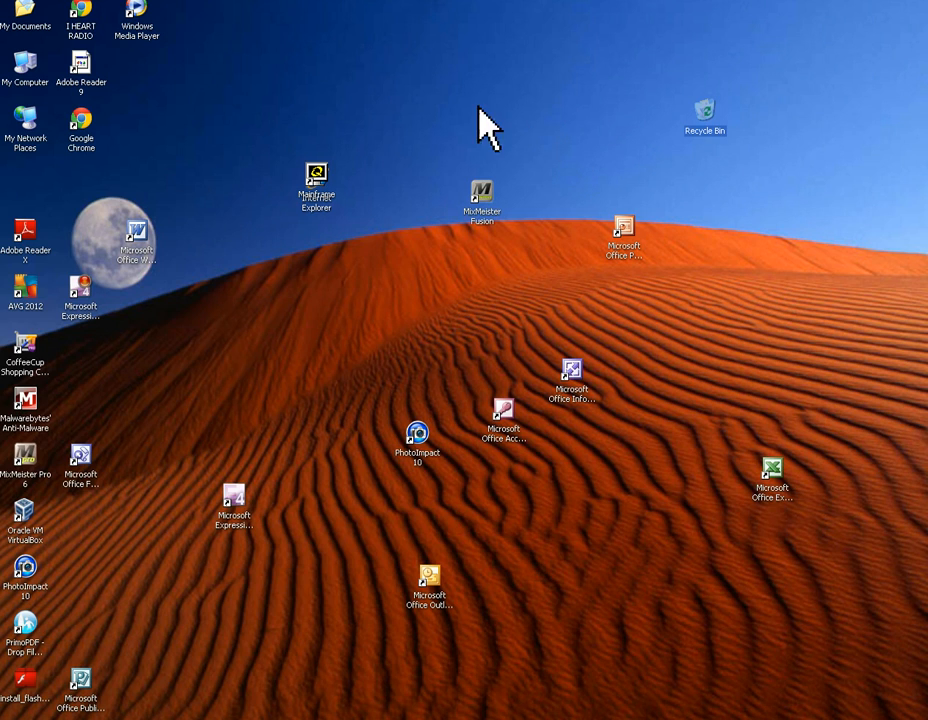
mouse_move(430, 125)
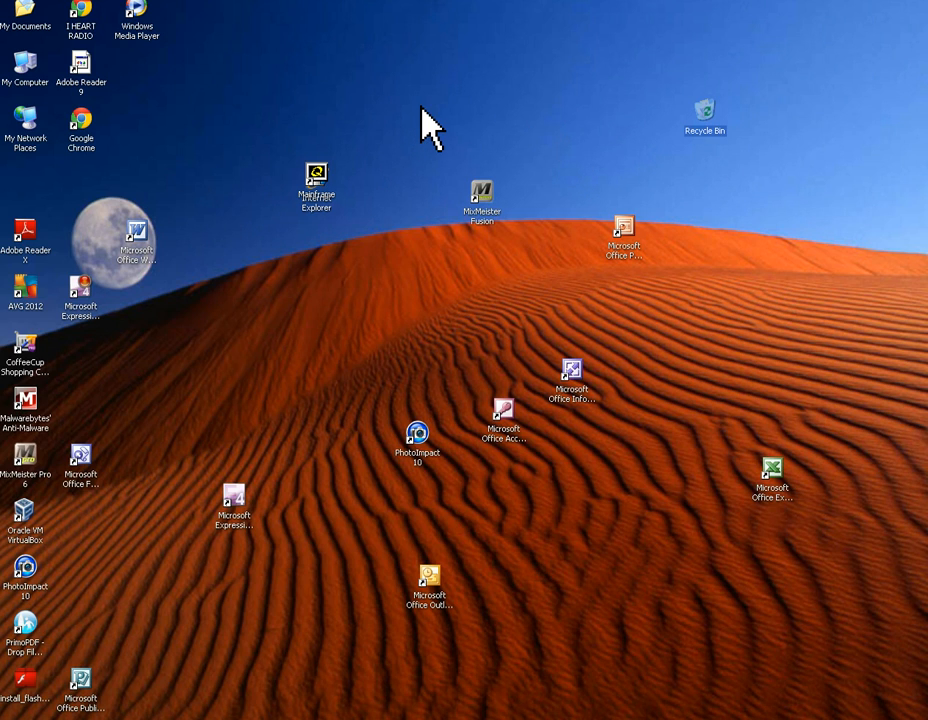
mouse_move(420, 145)
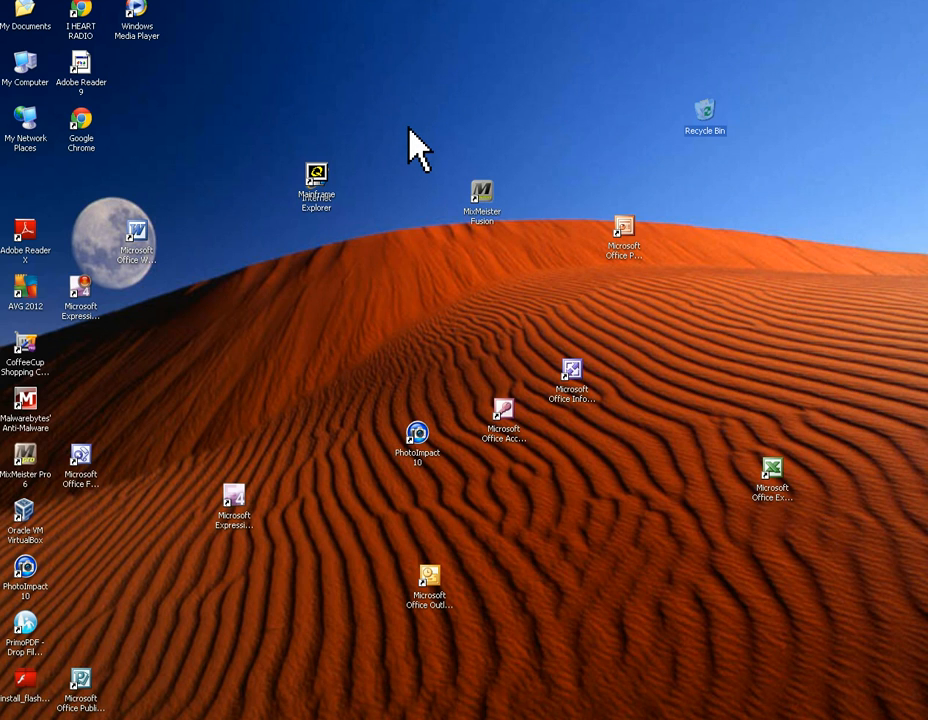
mouse_move(450, 190)
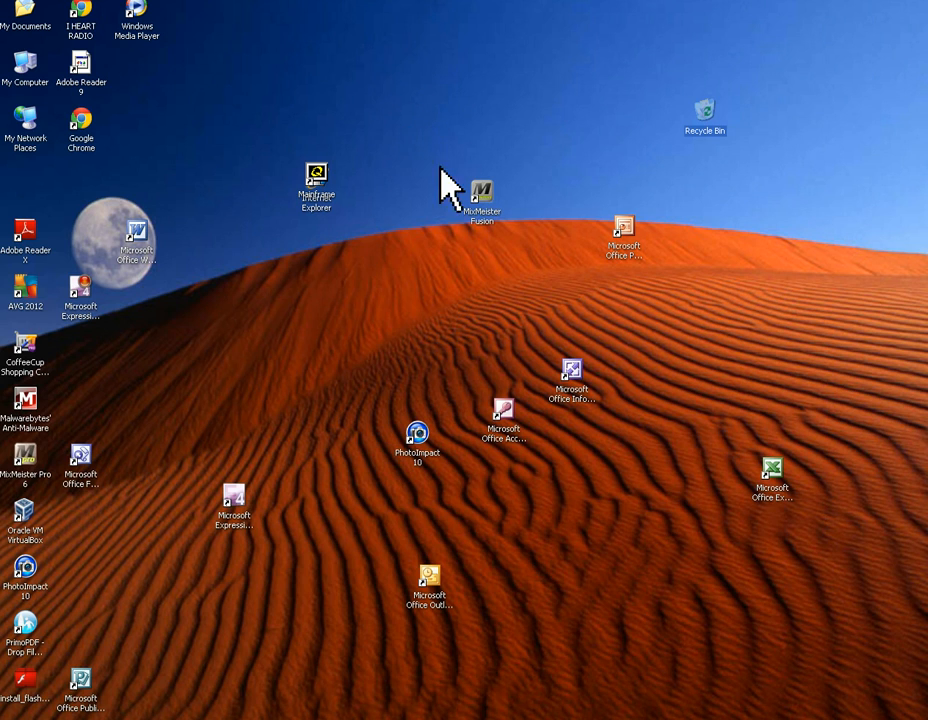
mouse_move(355, 185)
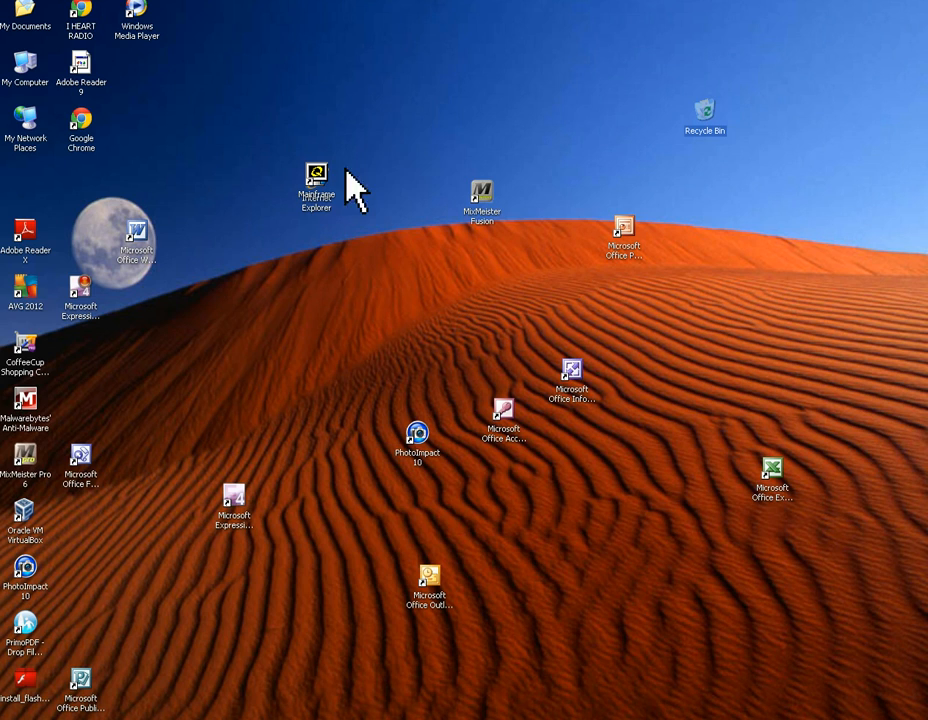
mouse_move(410, 145)
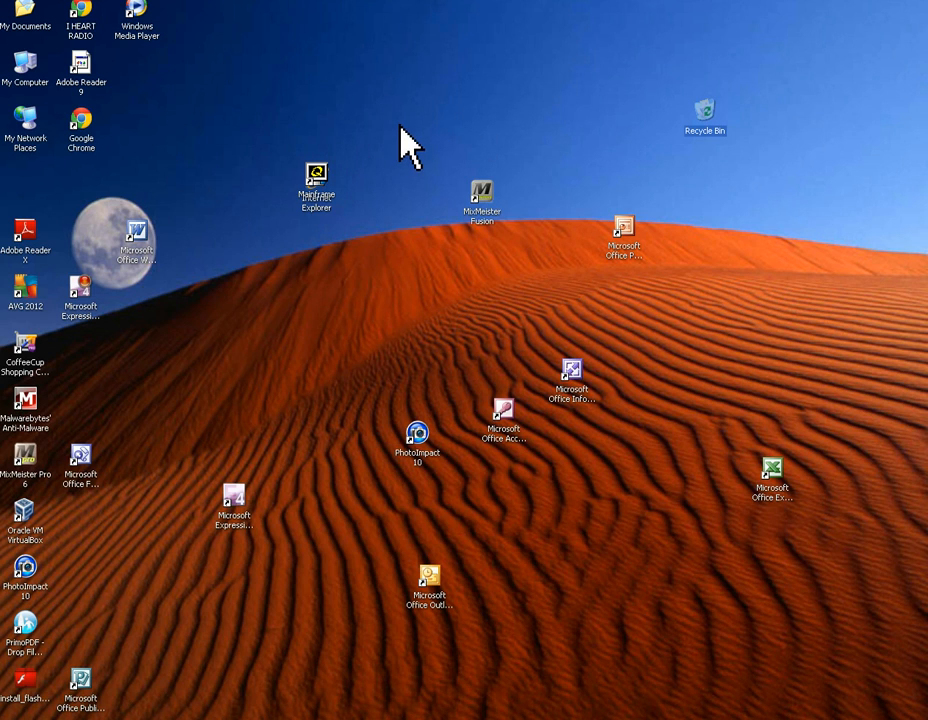
mouse_move(415, 165)
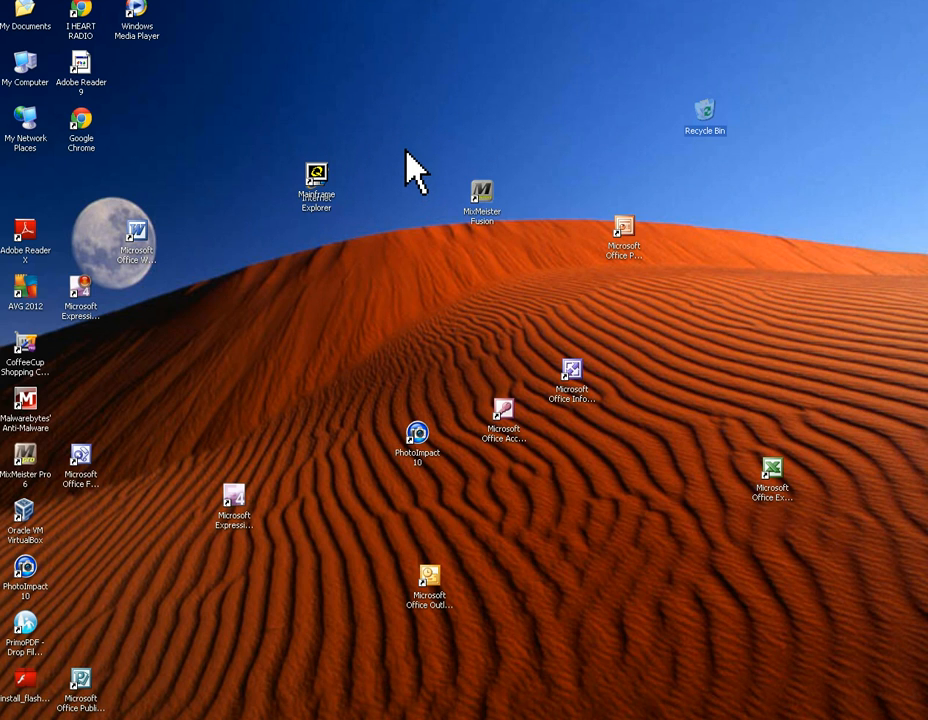
- Bring up the desktop context menu with its icon arrangement options
right_click(410, 160)
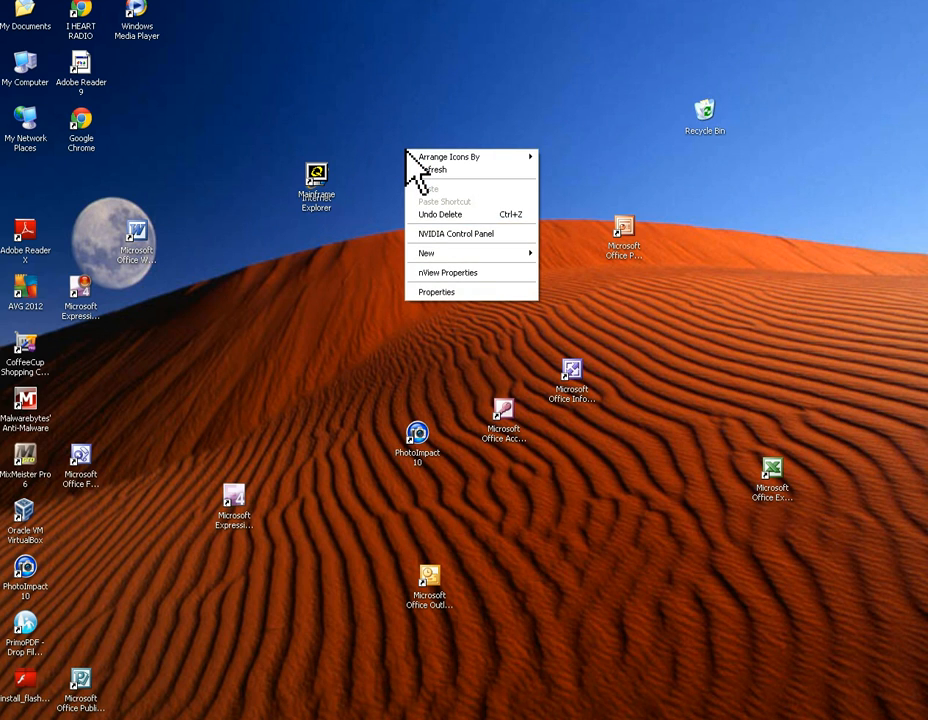
mouse_move(447, 157)
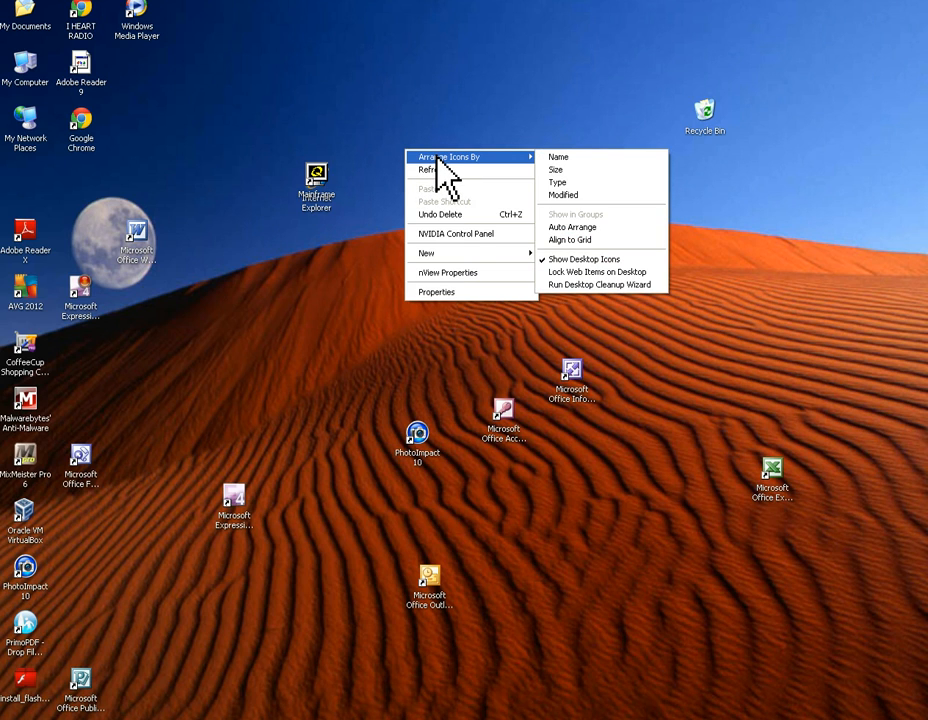
mouse_move(567, 157)
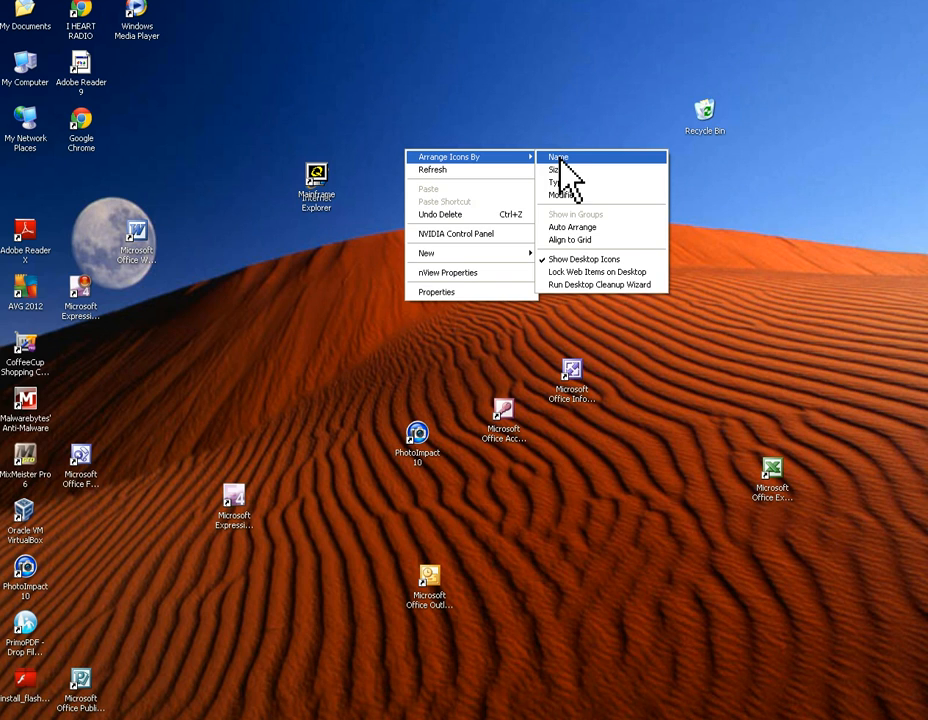
mouse_move(575, 188)
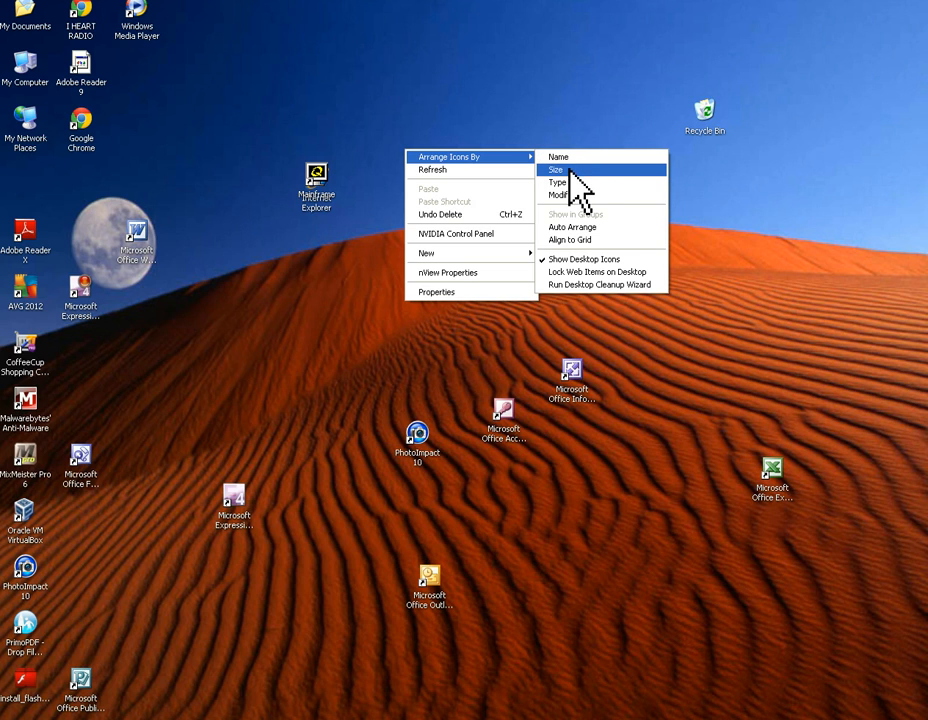
mouse_move(585, 195)
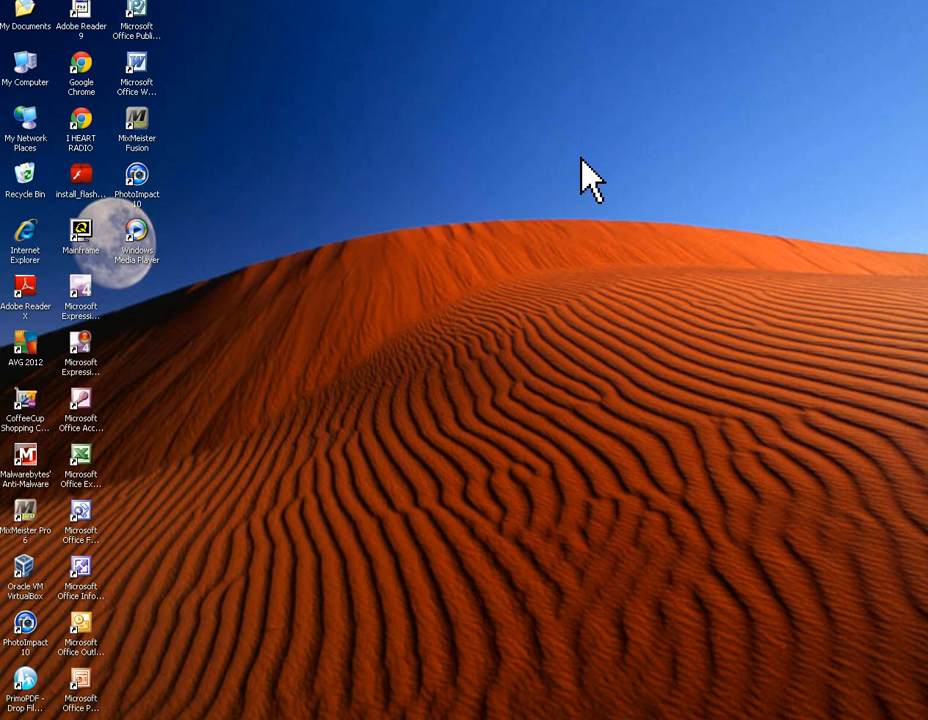
mouse_move(335, 180)
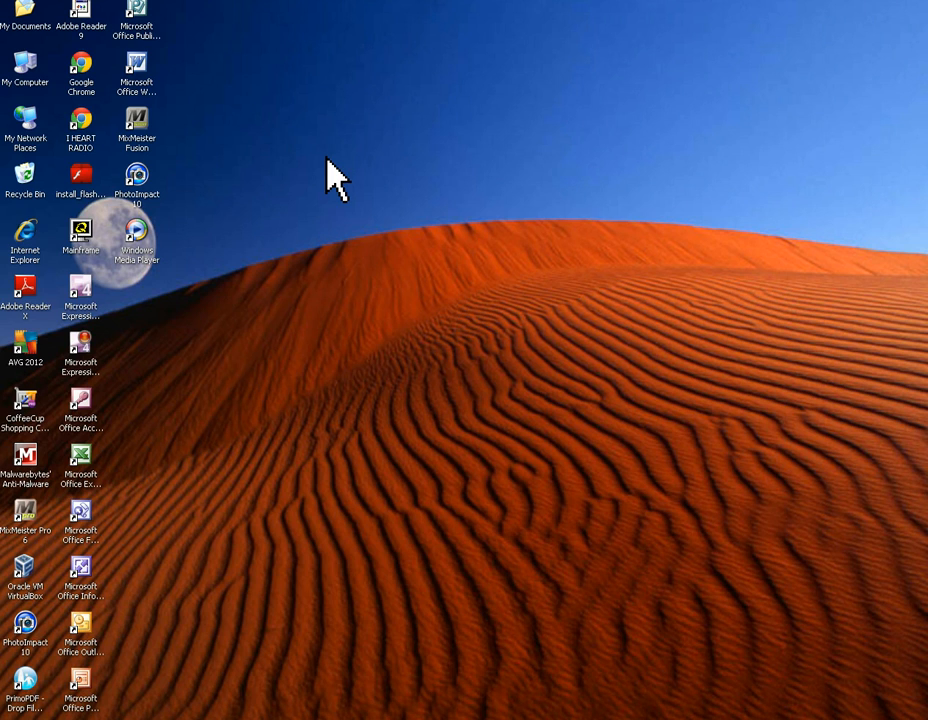
- Reopen the desktop context menu to choose another Arrange Icons By order
right_click(335, 178)
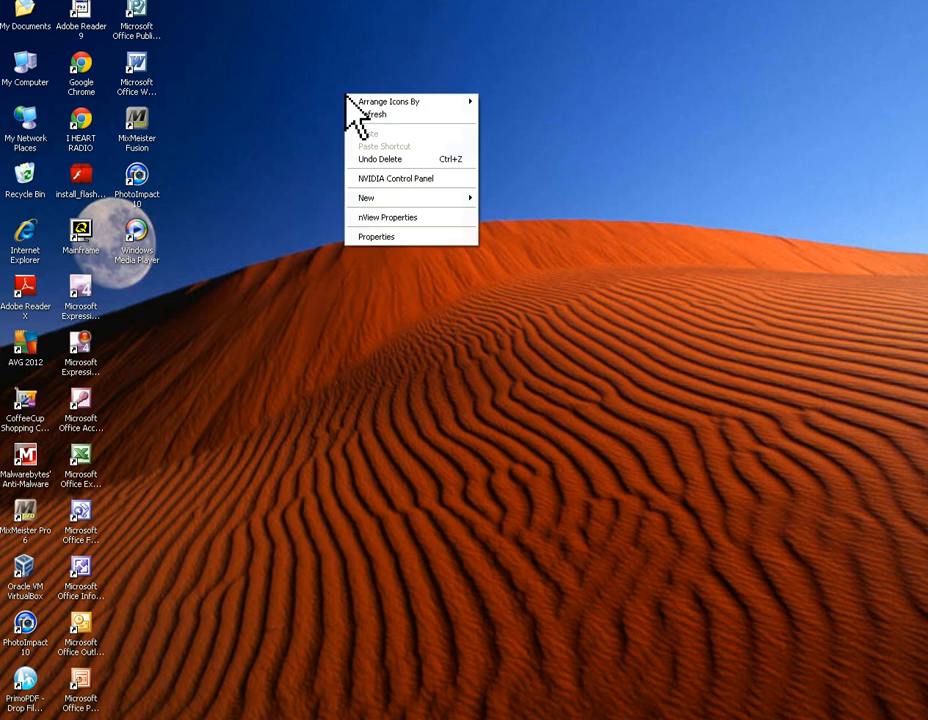
mouse_move(390, 101)
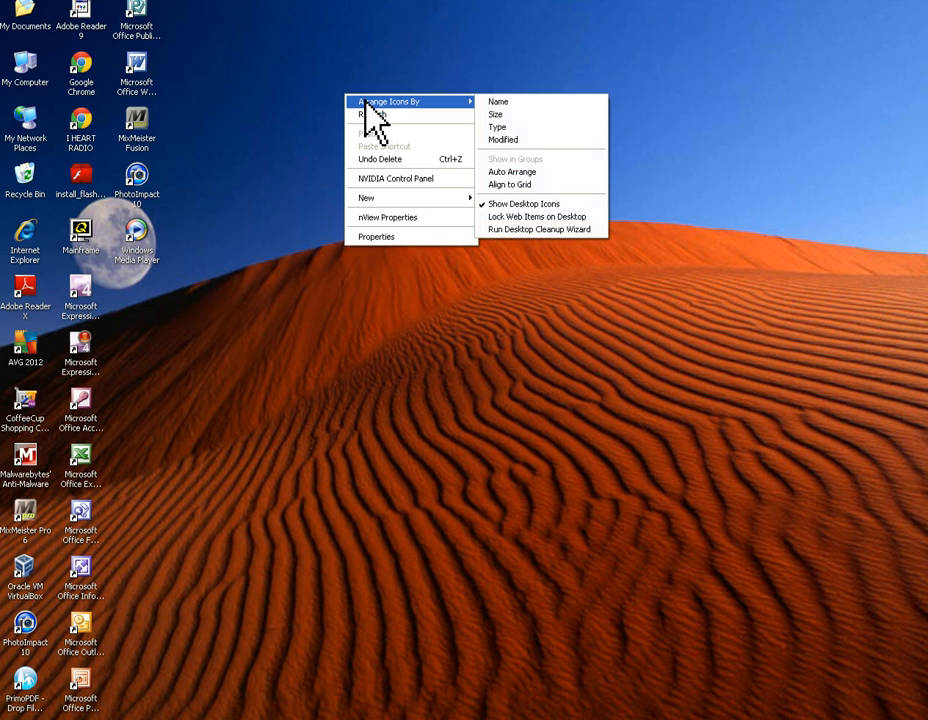
mouse_move(398, 125)
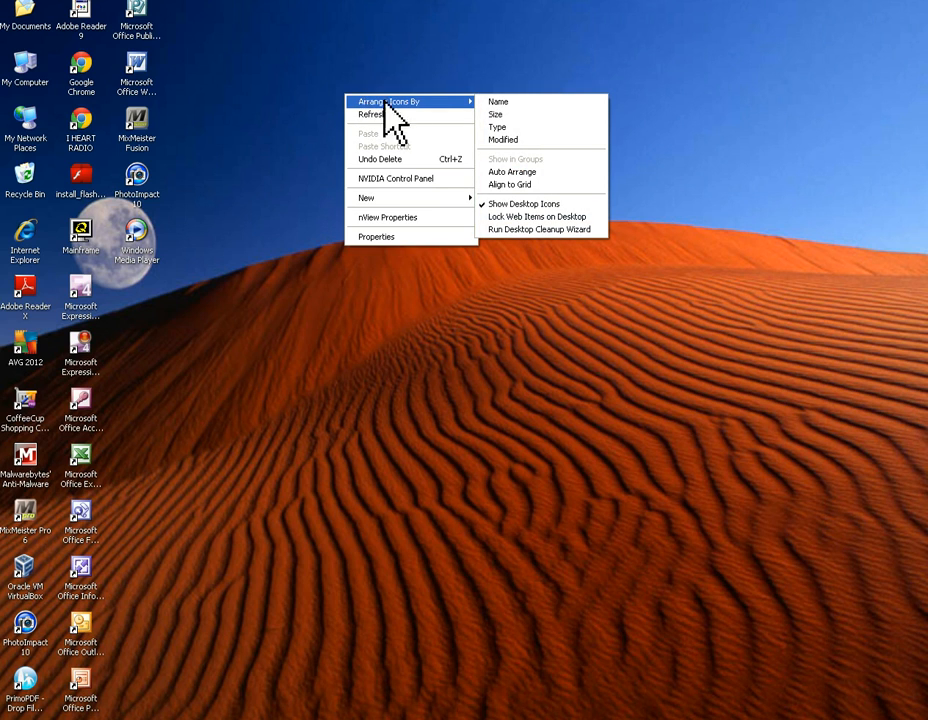
mouse_move(505, 135)
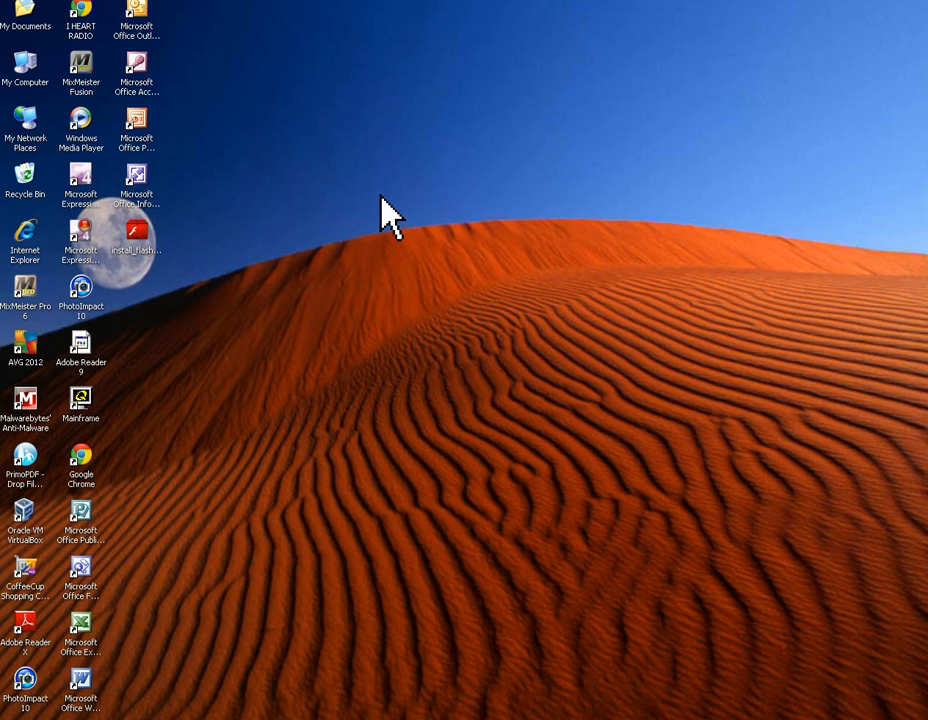
mouse_move(372, 203)
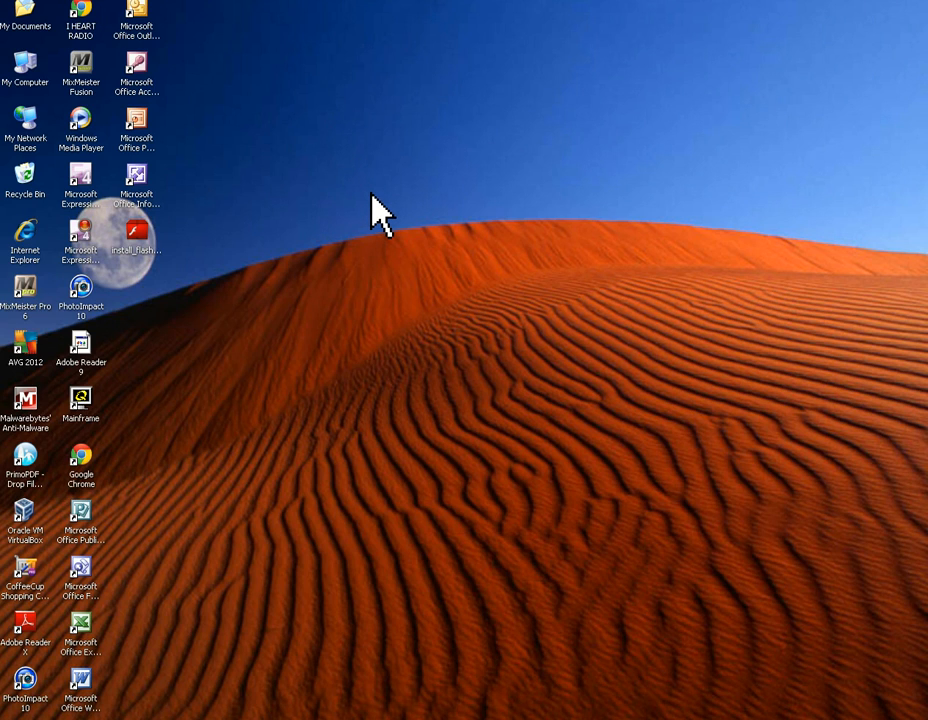
mouse_move(415, 185)
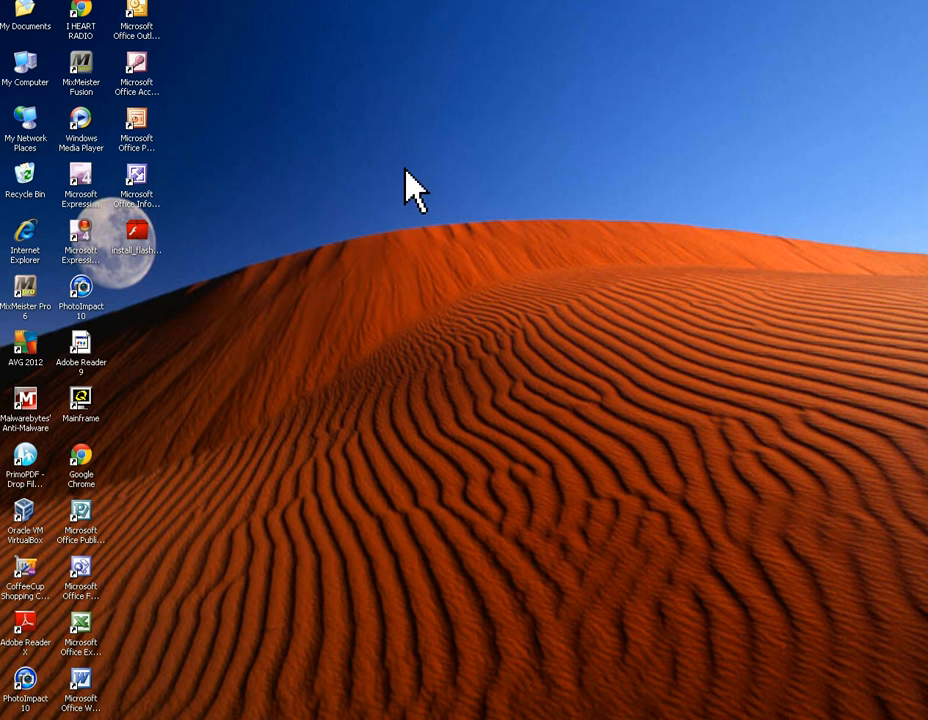
mouse_move(413, 165)
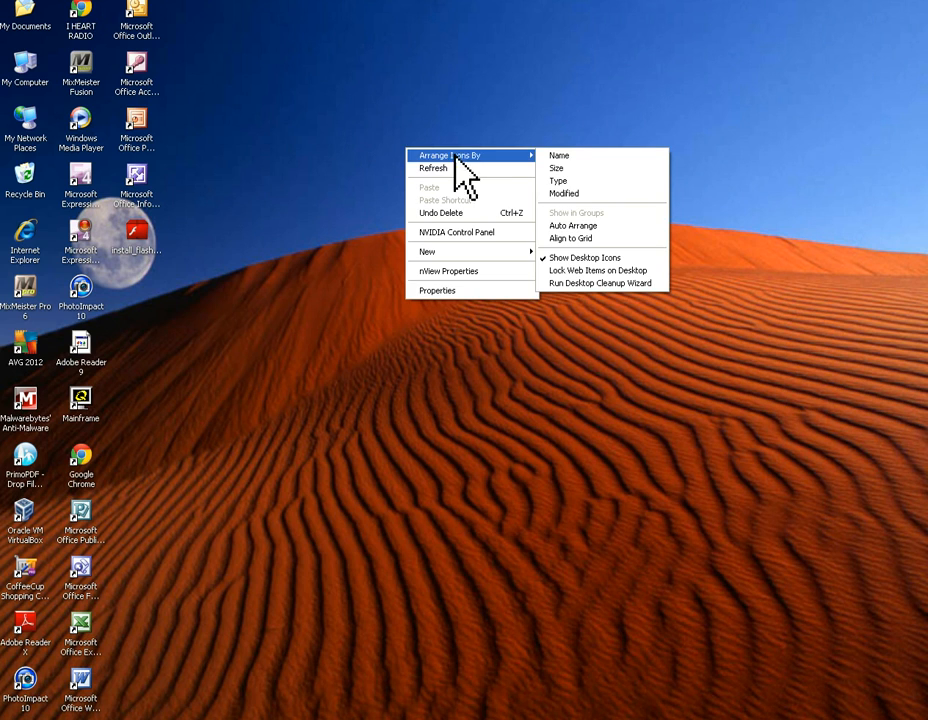
mouse_move(585, 194)
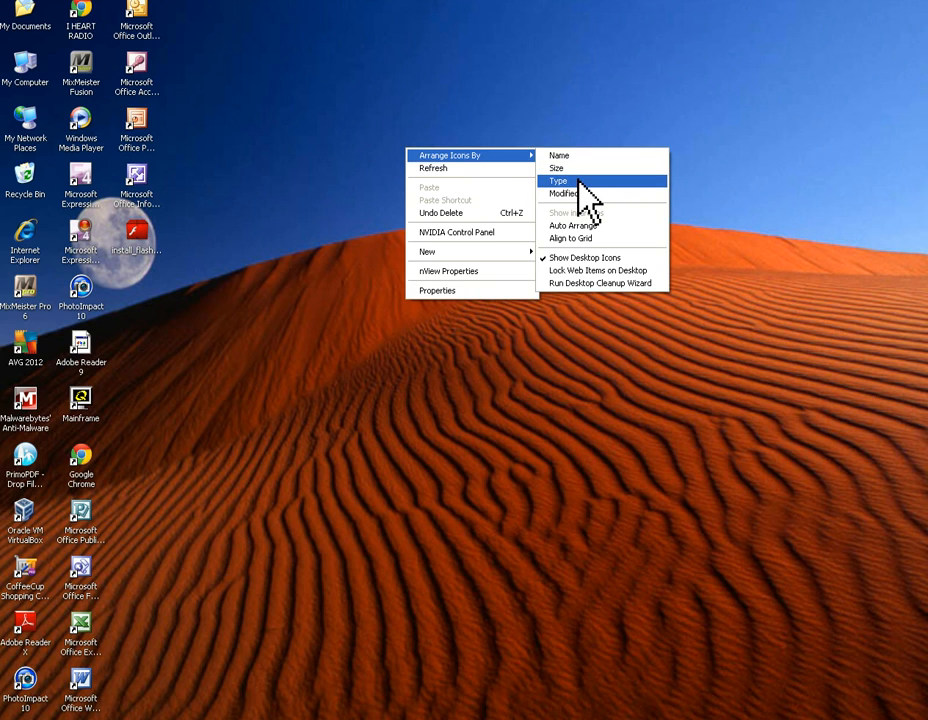
- Choose Type as the Arrange Icons By sort order for the desktop shortcuts
left_click(558, 181)
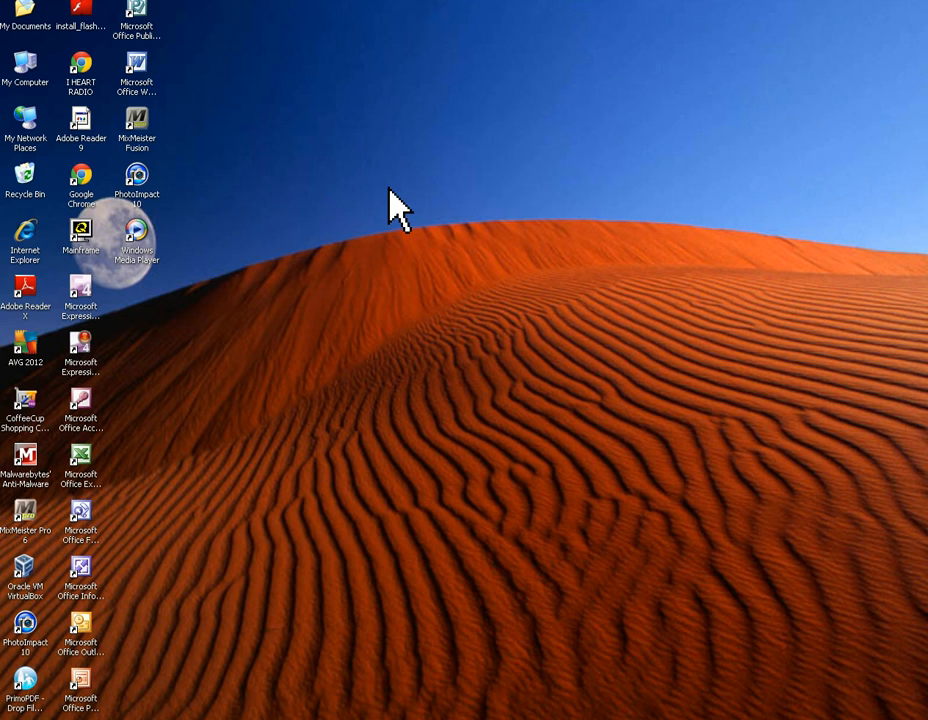
mouse_move(412, 188)
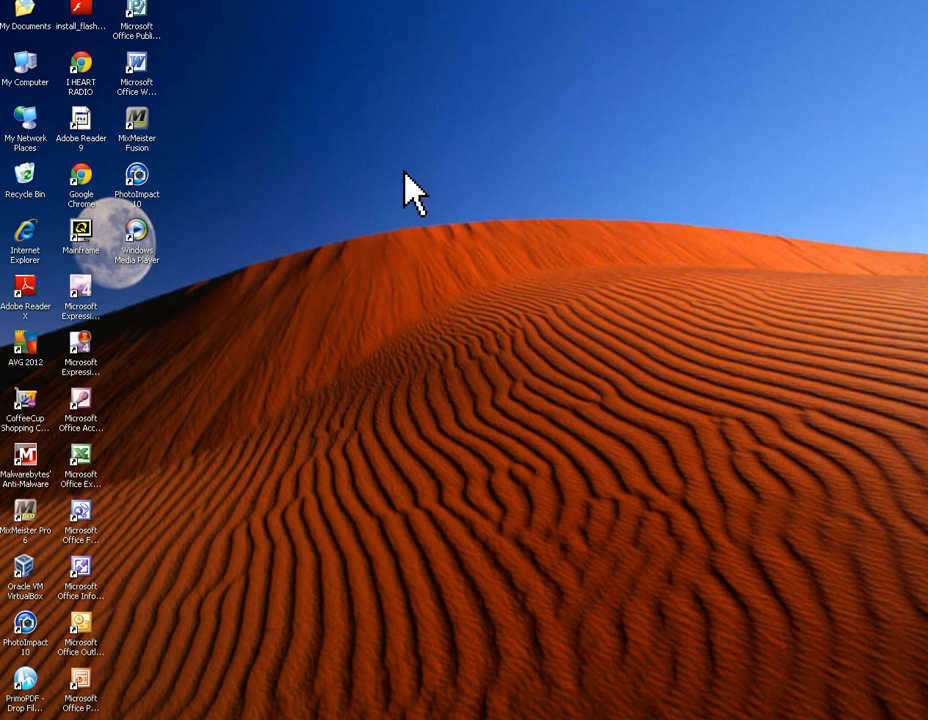
mouse_move(418, 164)
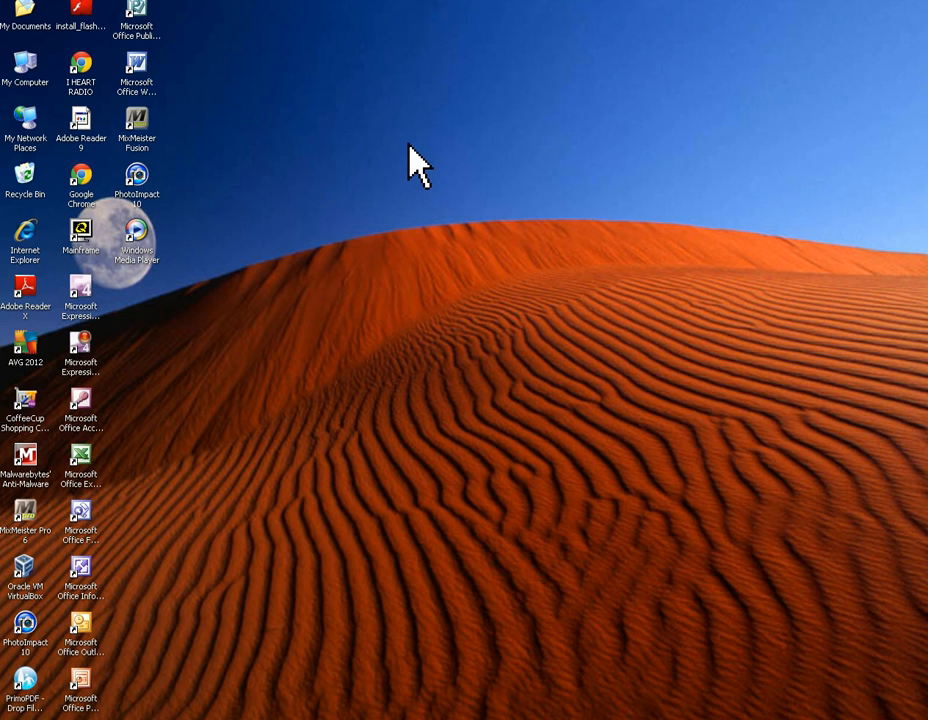
mouse_move(10, 55)
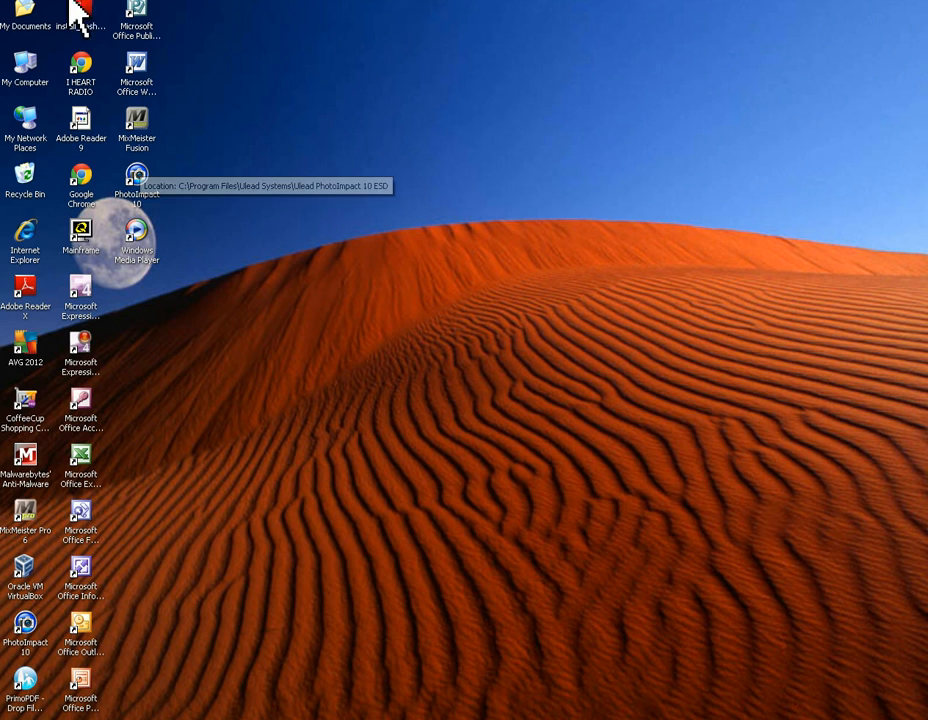
mouse_move(230, 260)
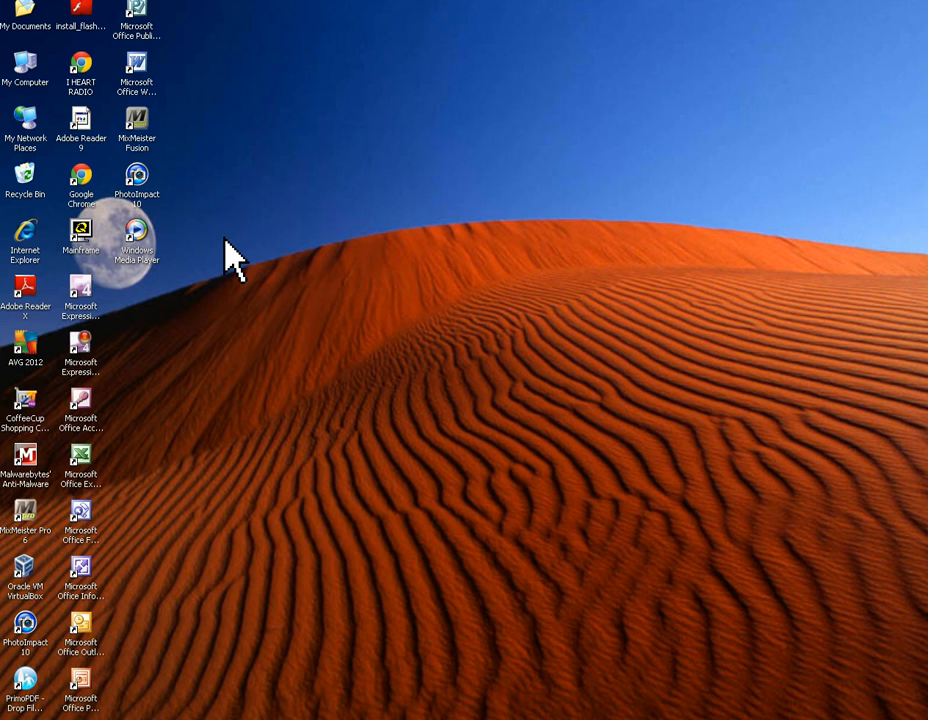
mouse_move(60, 245)
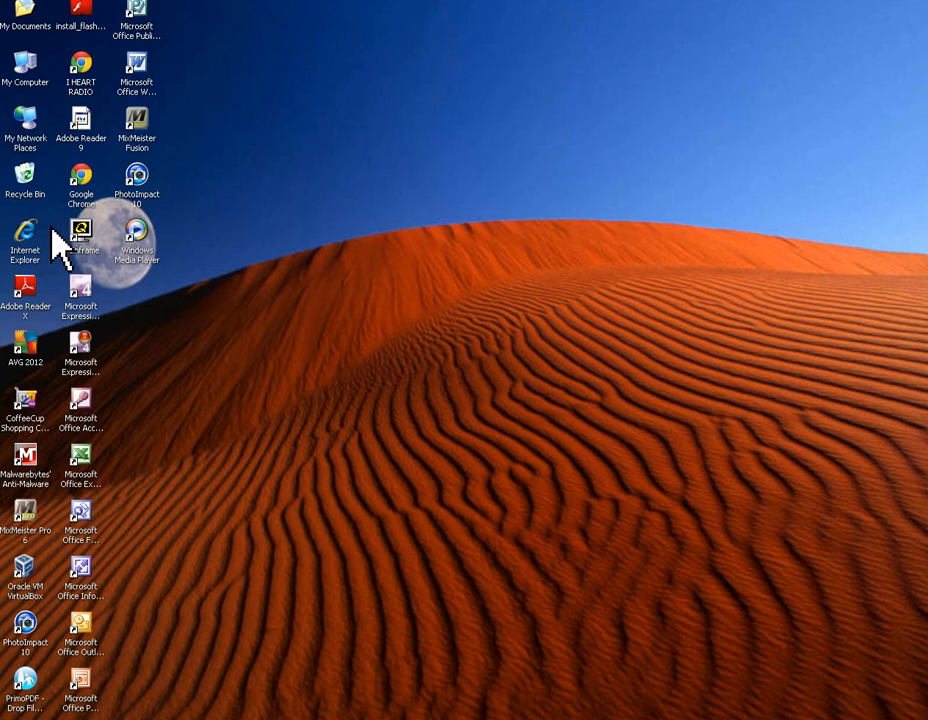
mouse_move(35, 285)
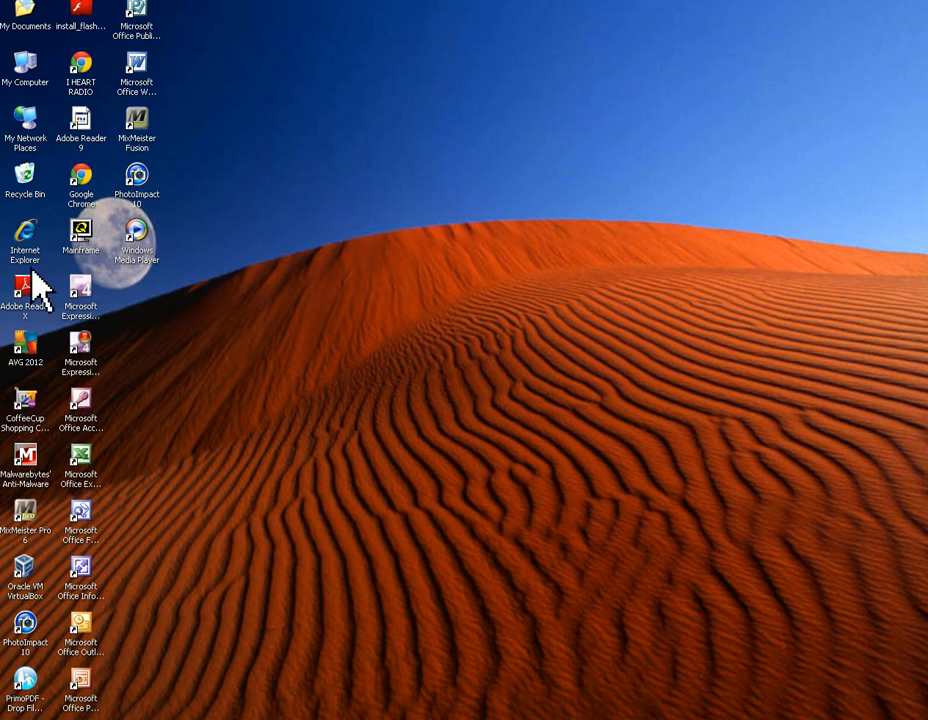
mouse_move(355, 390)
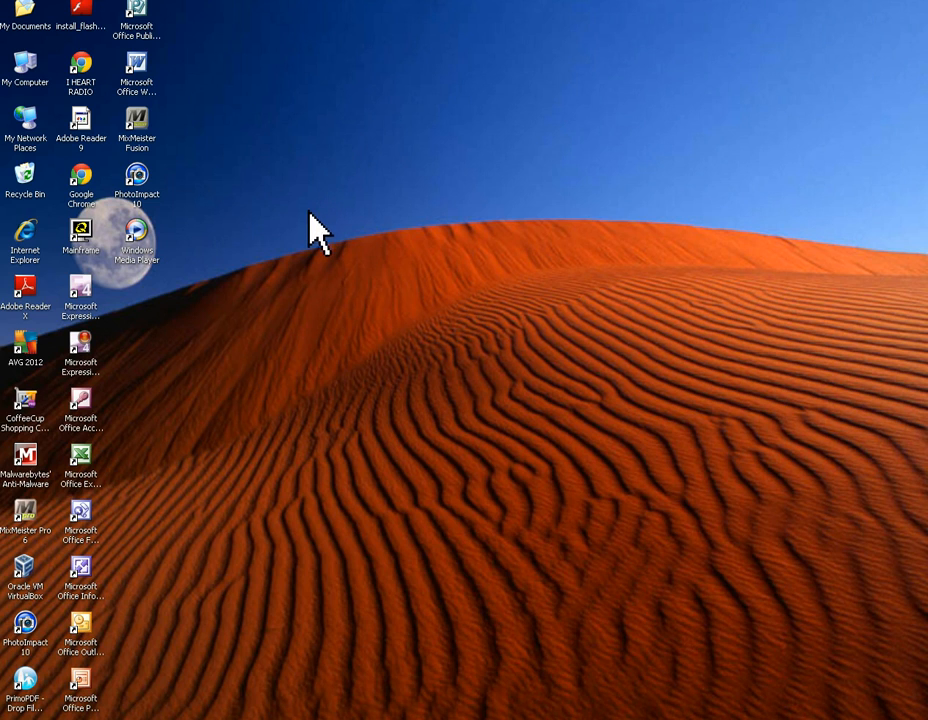
mouse_move(40, 230)
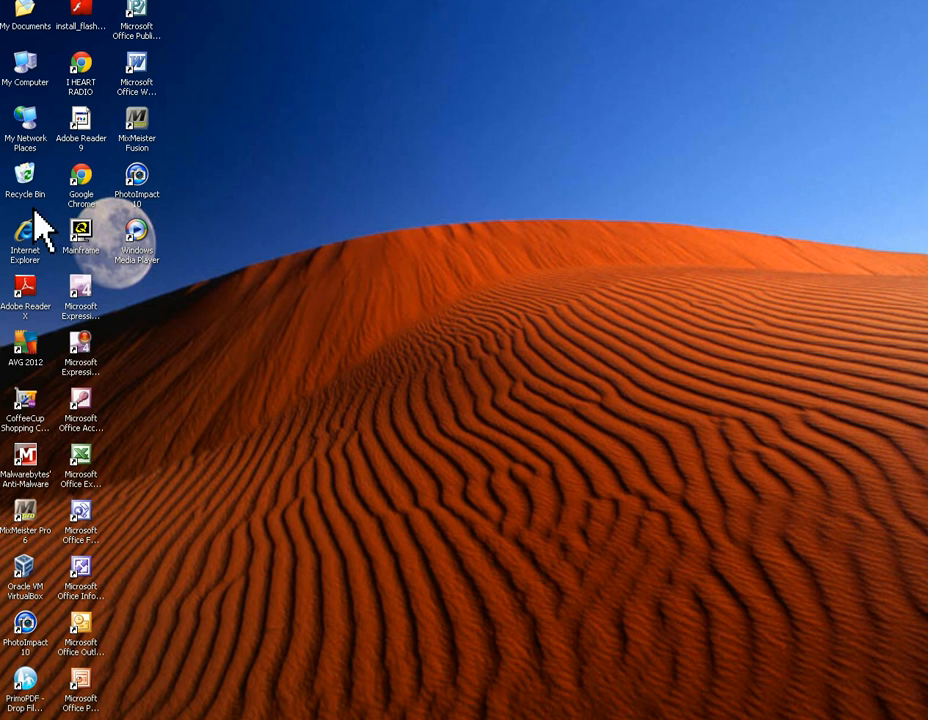
mouse_move(228, 238)
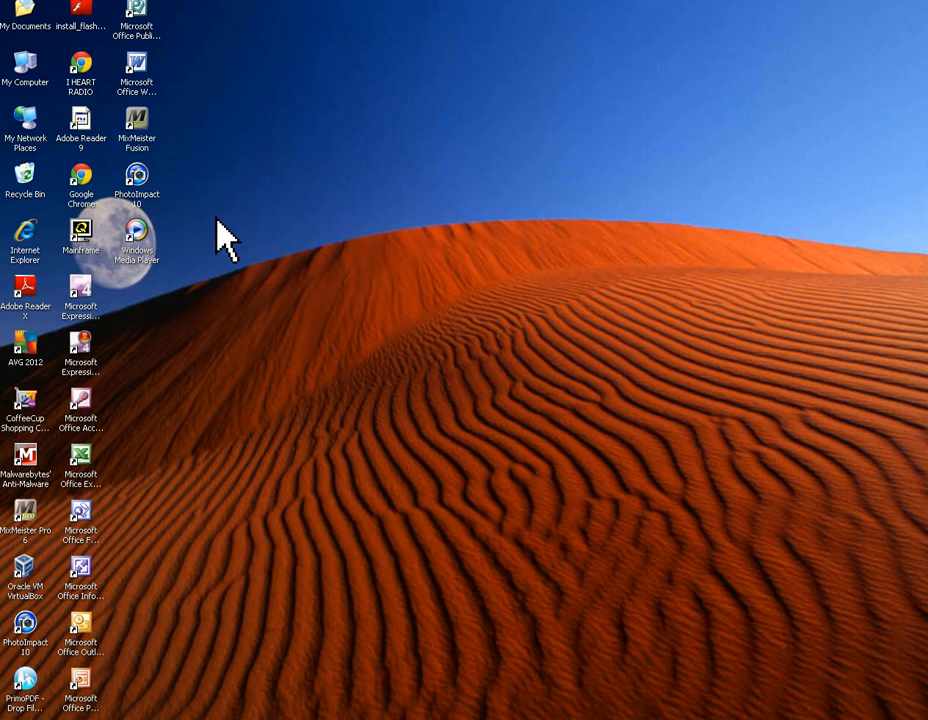
mouse_move(140, 210)
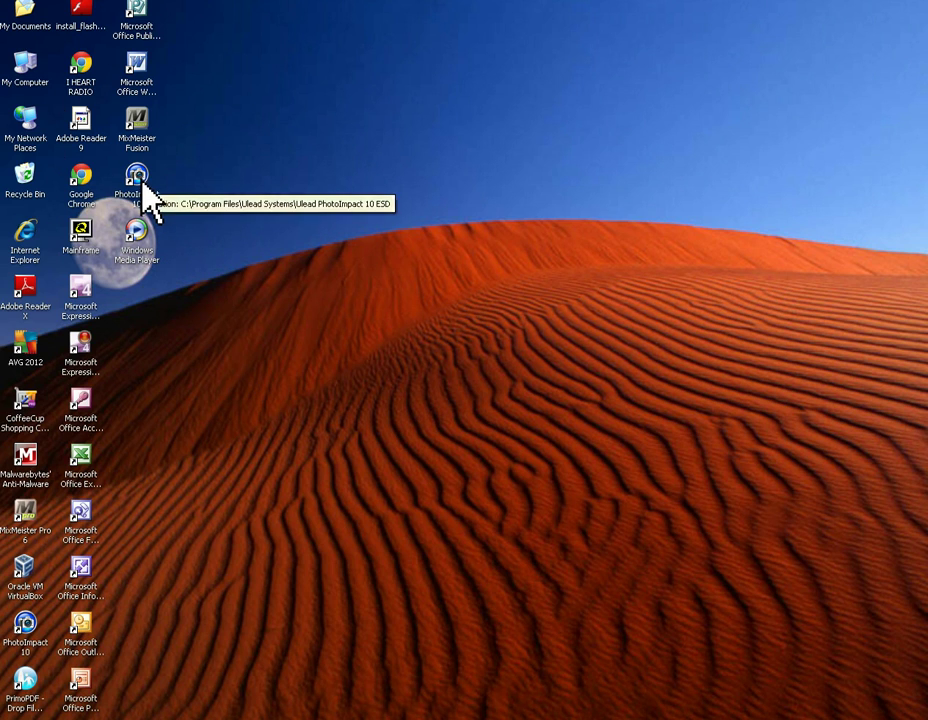
- Cluster PhotoImpact 10, MixMeister Pro 6 and Internet Explorer at top centre, tucking Windows Media Player leftward
left_click_drag(137, 180, 452, 45)
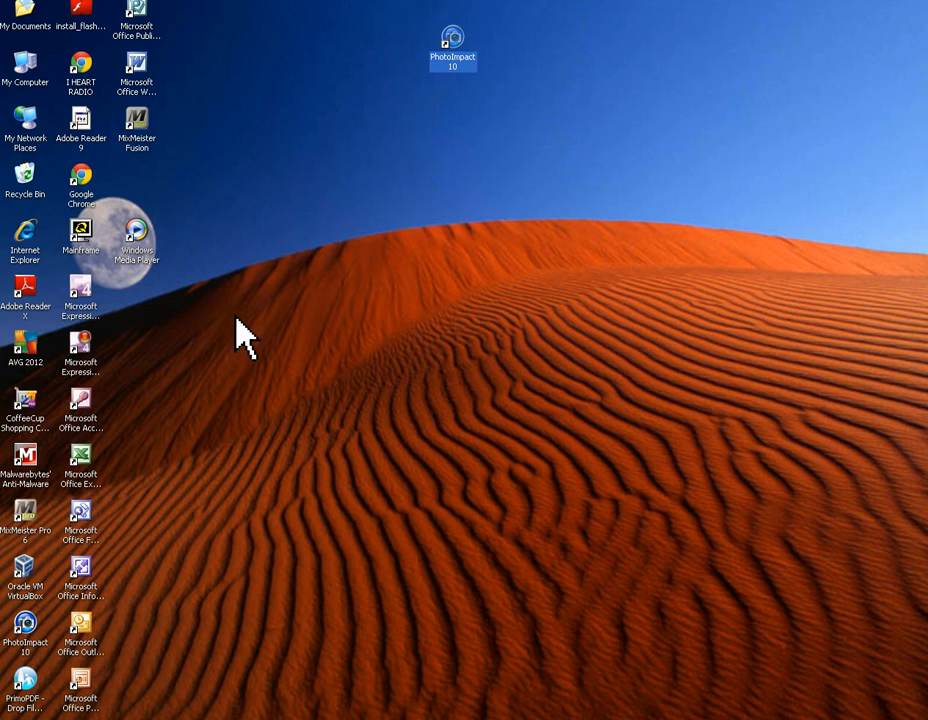
mouse_move(155, 275)
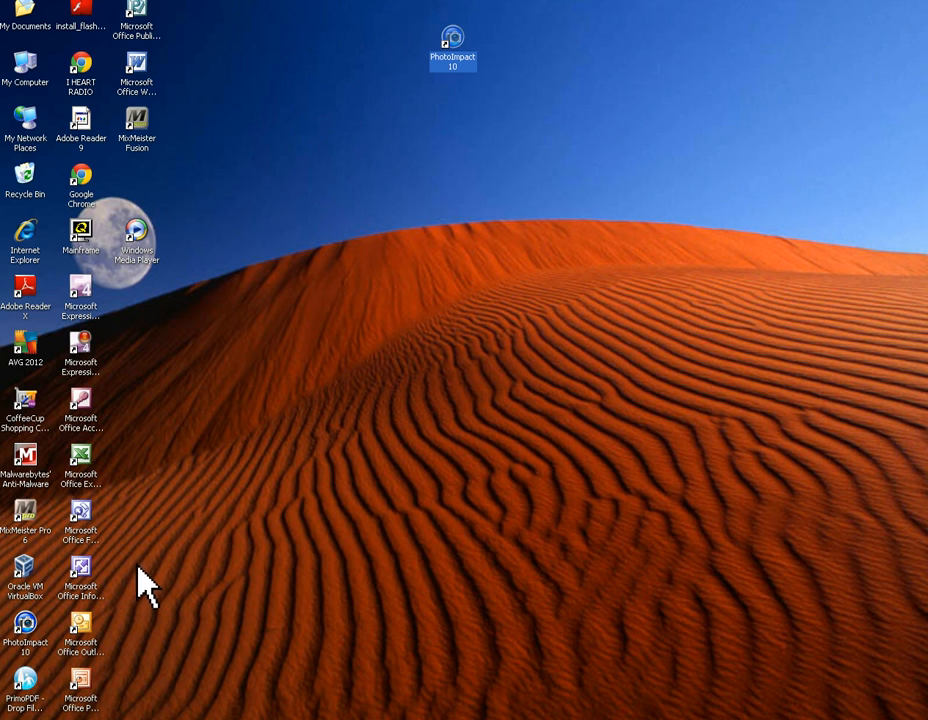
mouse_move(25, 515)
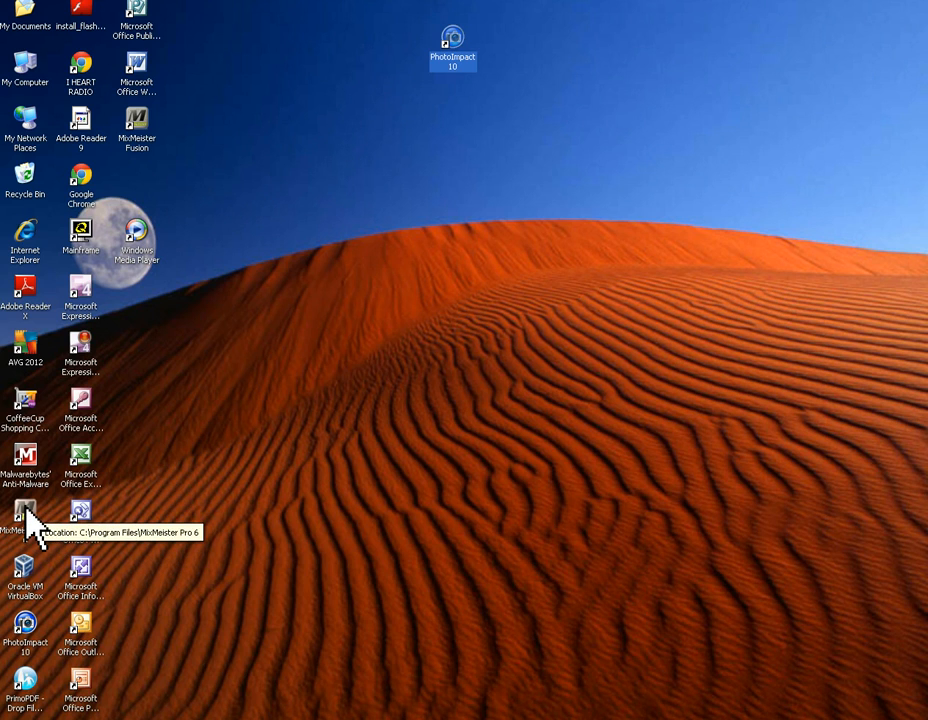
left_click_drag(25, 515, 452, 105)
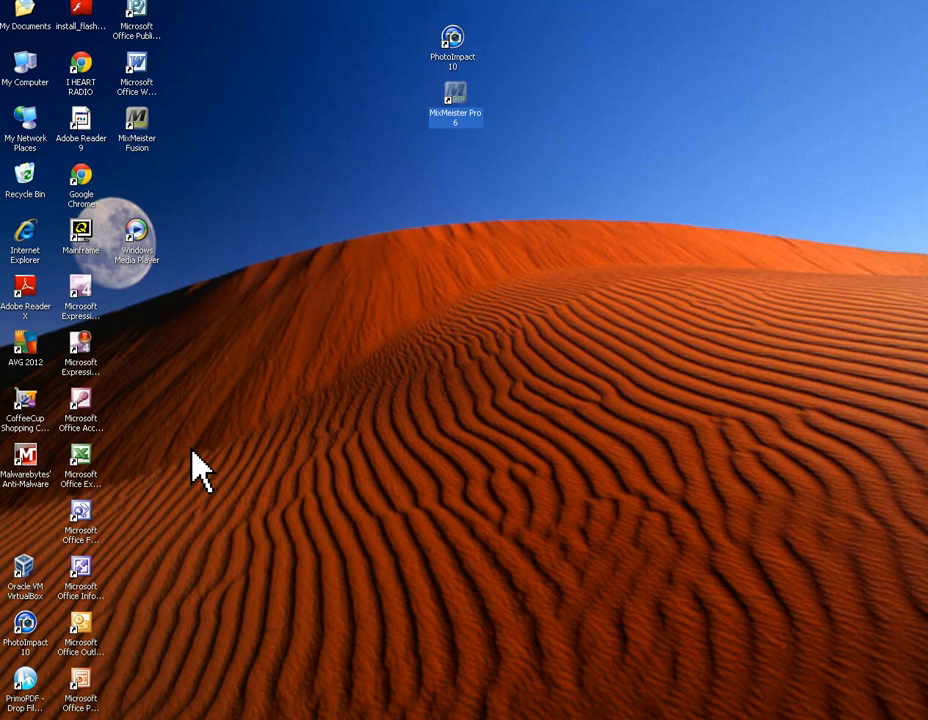
mouse_move(160, 100)
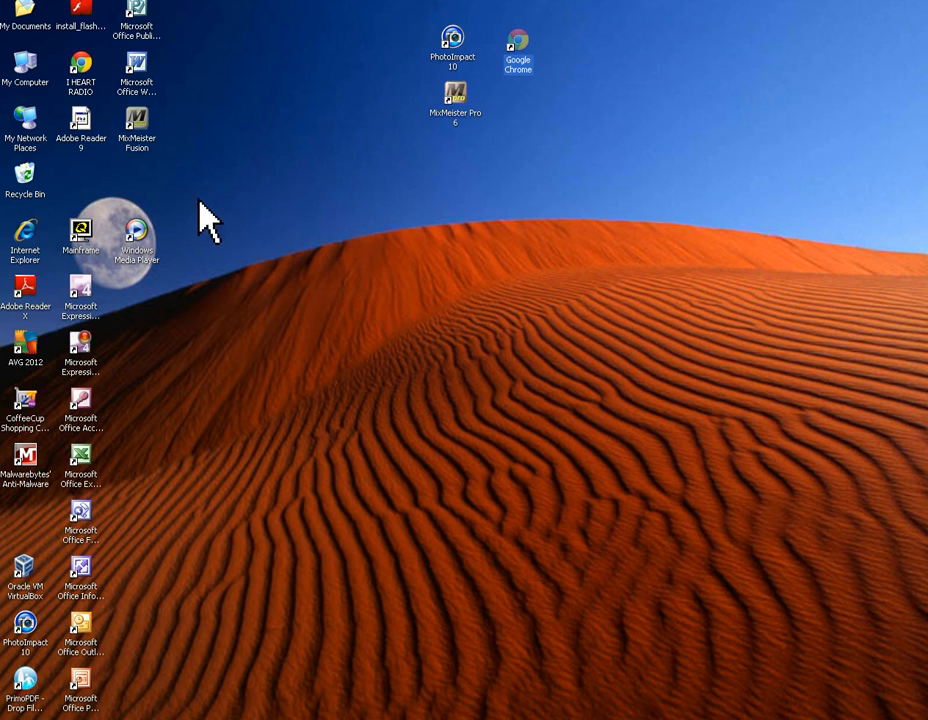
mouse_move(243, 323)
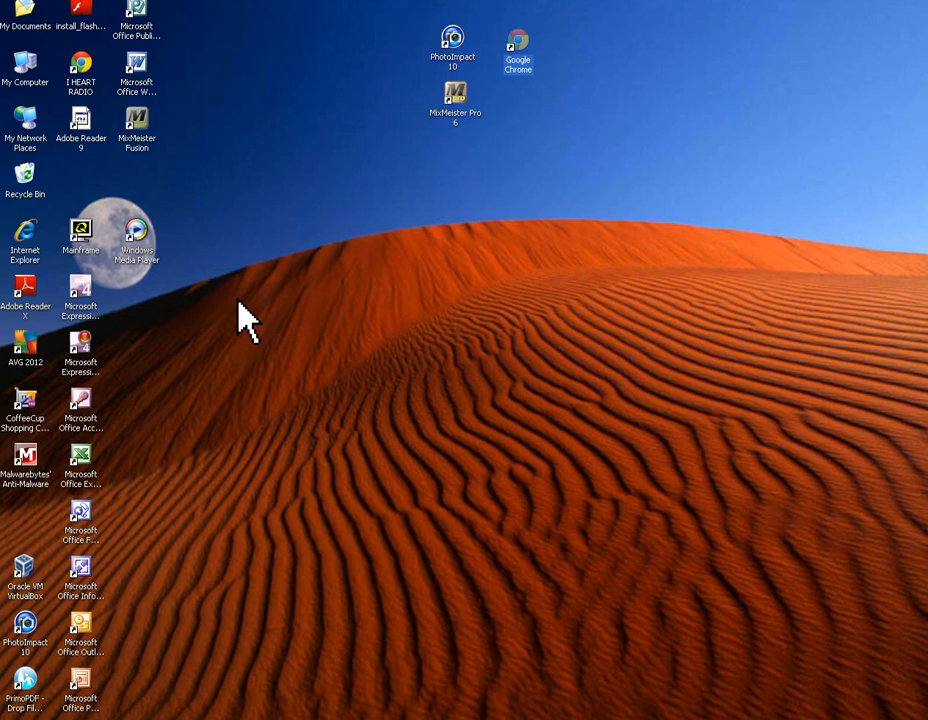
left_click_drag(25, 240, 355, 170)
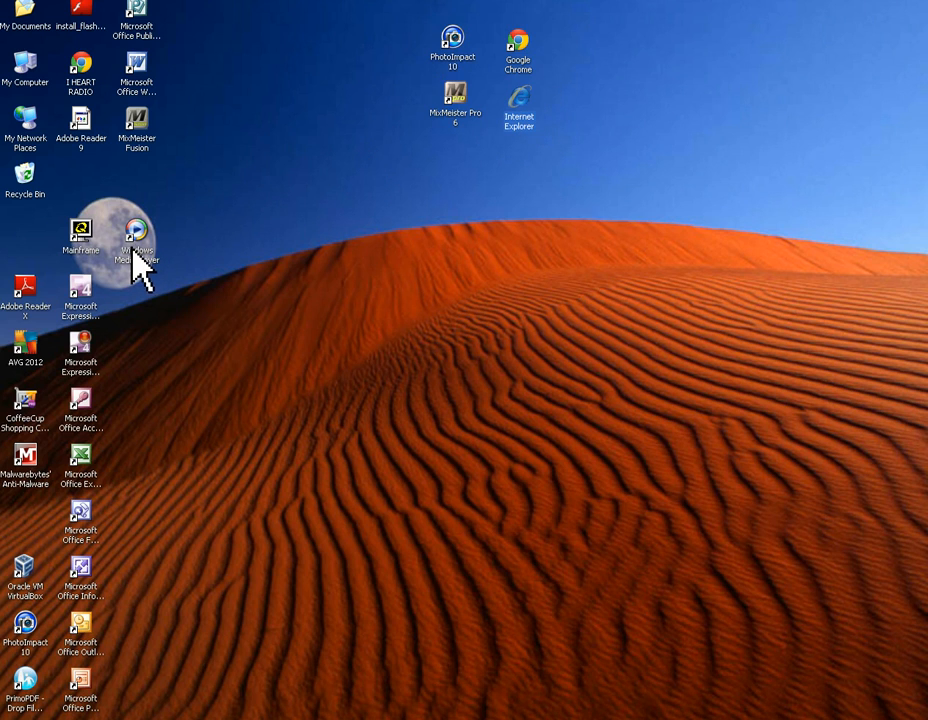
left_click_drag(137, 235, 25, 235)
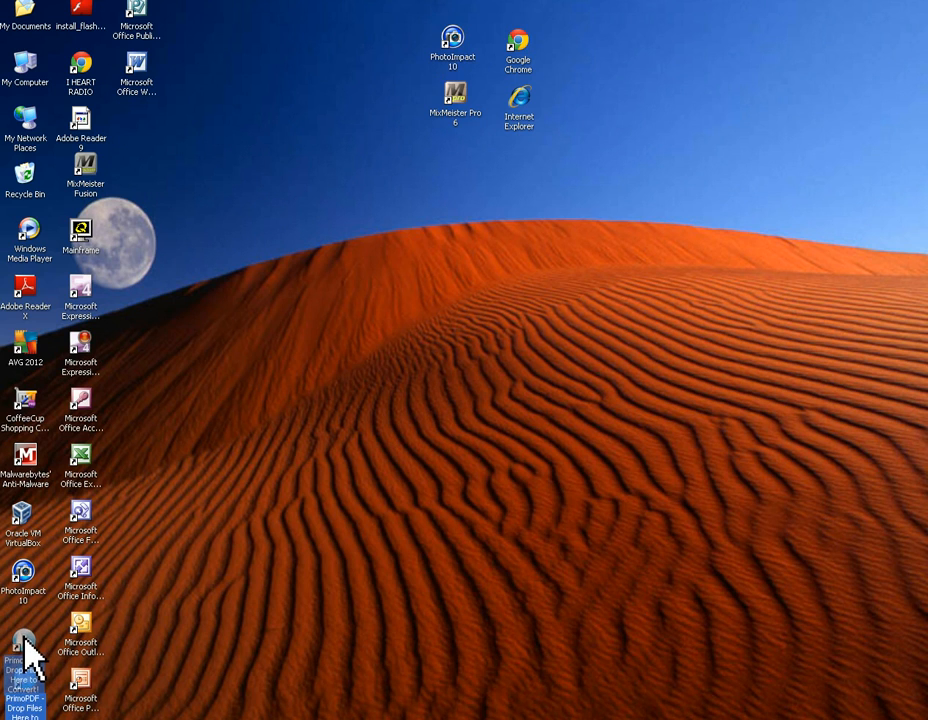
mouse_move(388, 232)
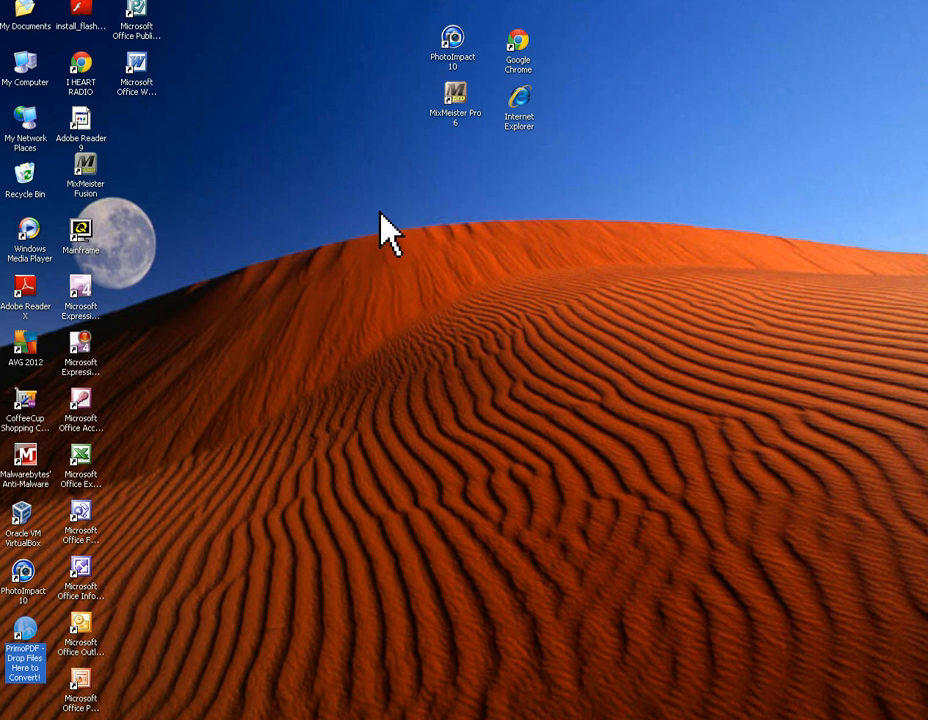
mouse_move(458, 118)
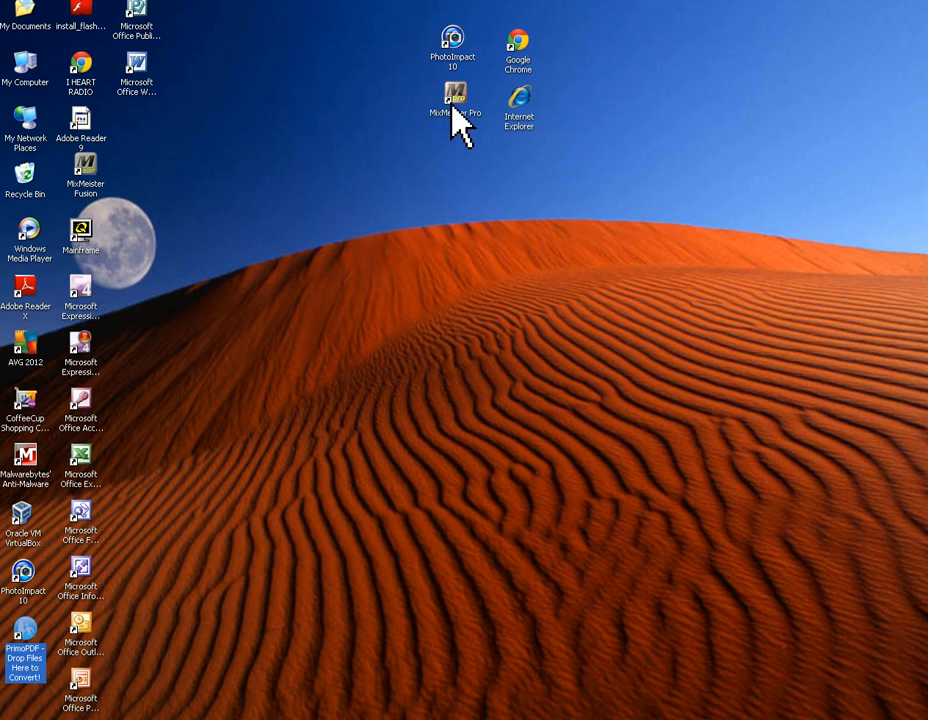
left_click(456, 95)
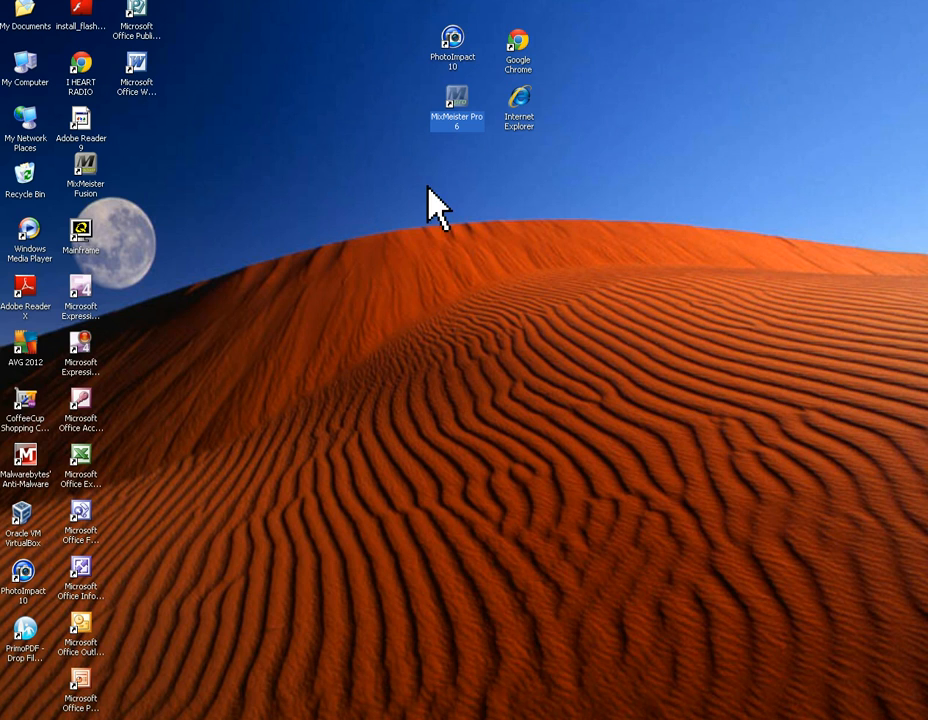
mouse_move(410, 290)
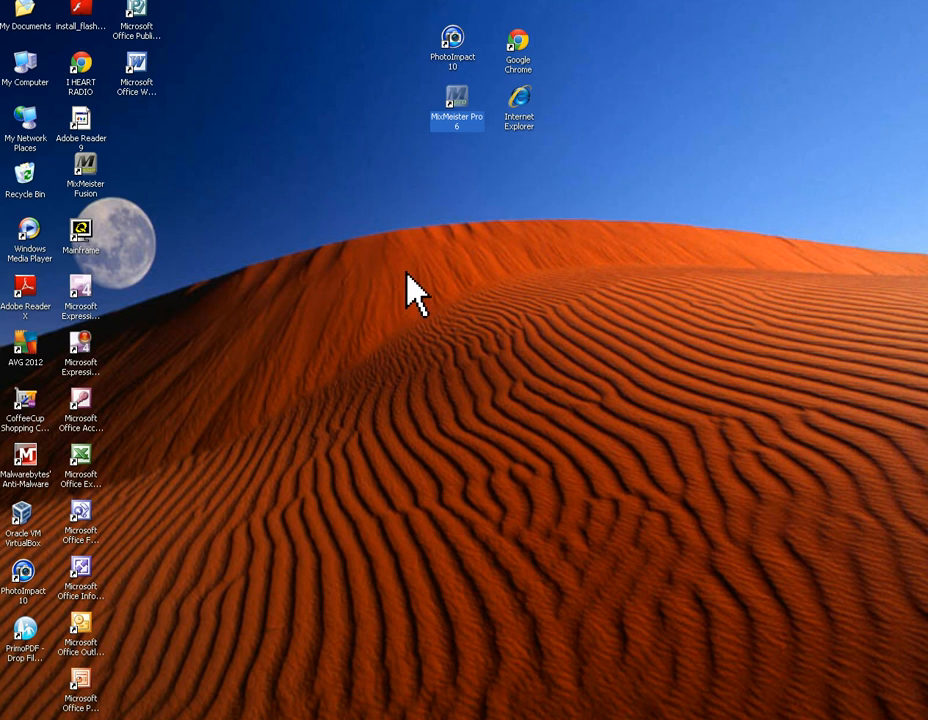
mouse_move(400, 280)
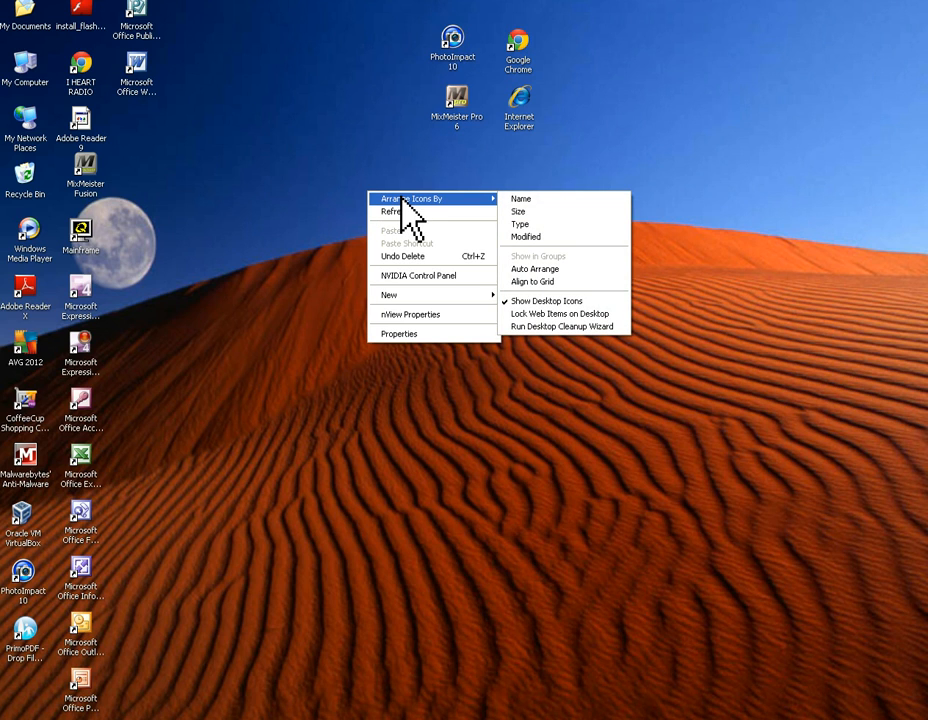
mouse_move(545, 282)
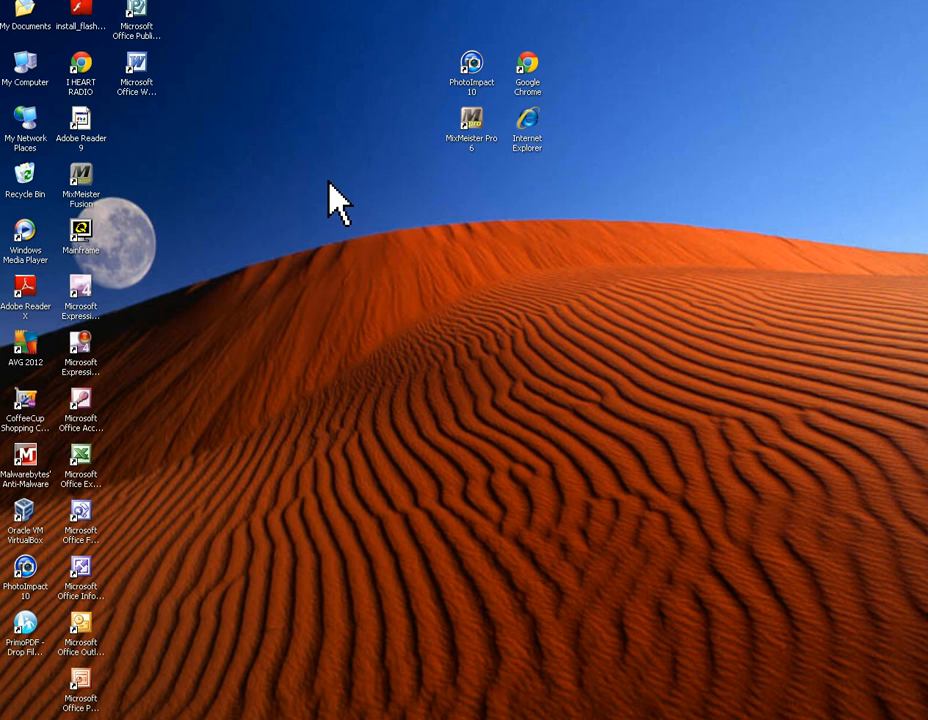
right_click(340, 200)
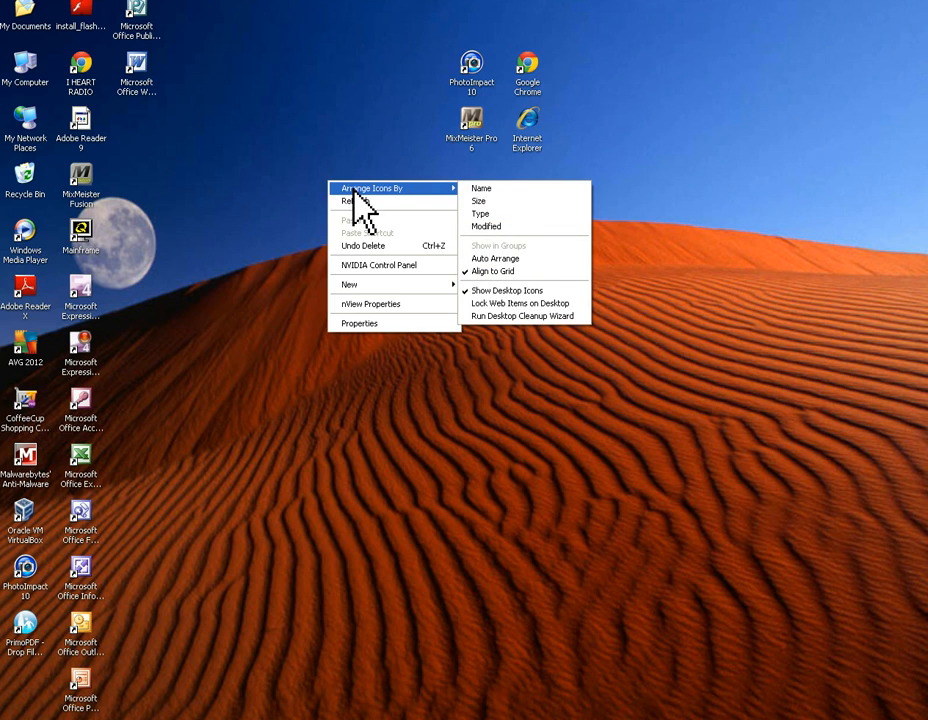
mouse_move(358, 135)
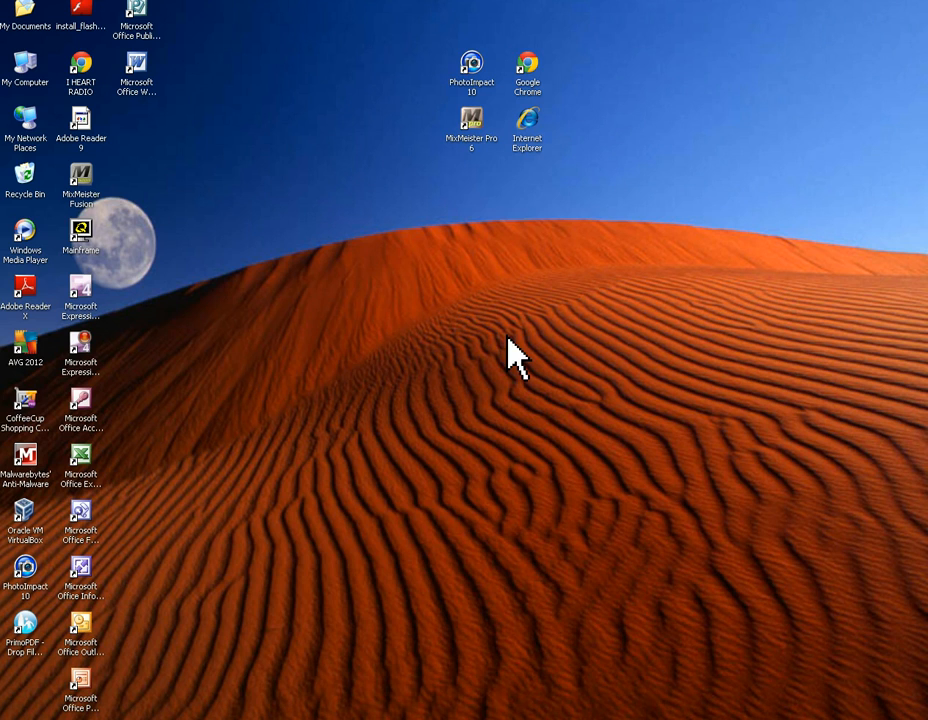
mouse_move(535, 150)
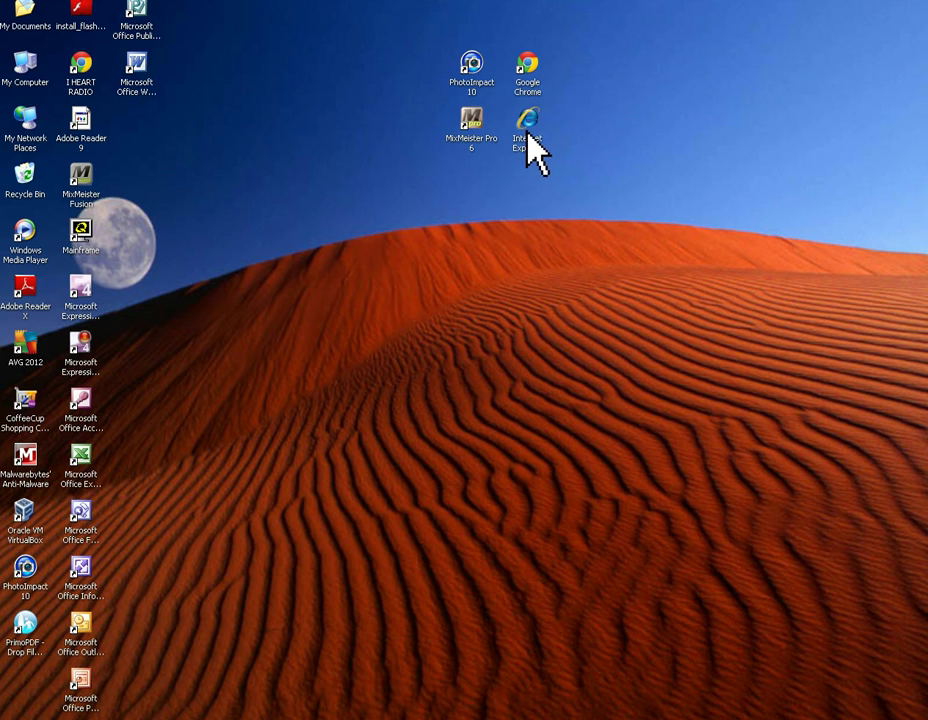
- Shift Internet Explorer right and PhotoImpact 10 to the row's end, briefly trying Word 2003 nearby
left_click(527, 120)
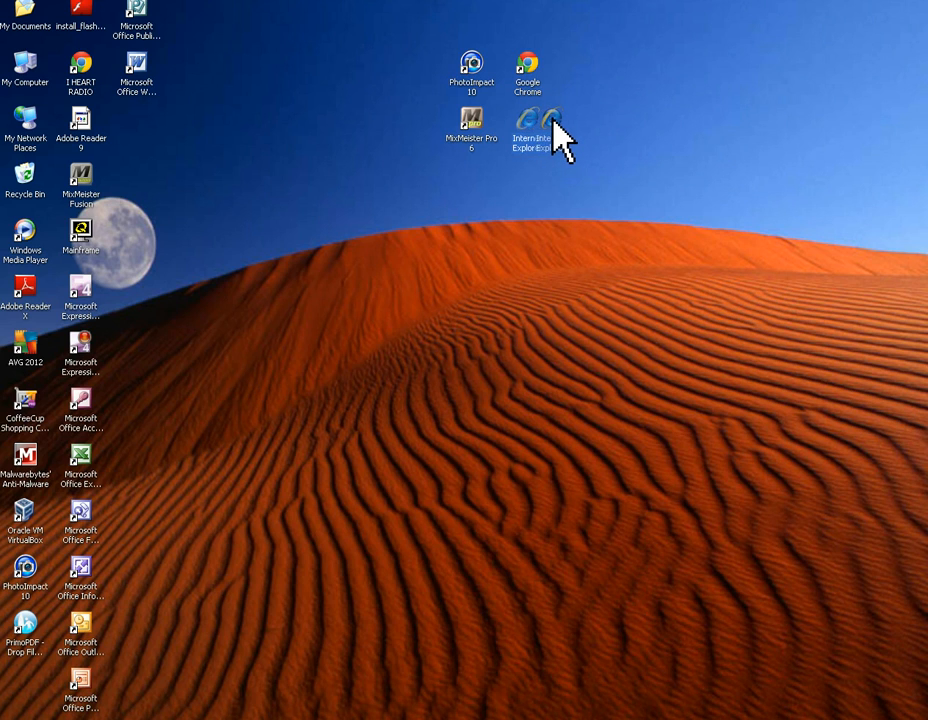
left_click_drag(527, 127, 580, 130)
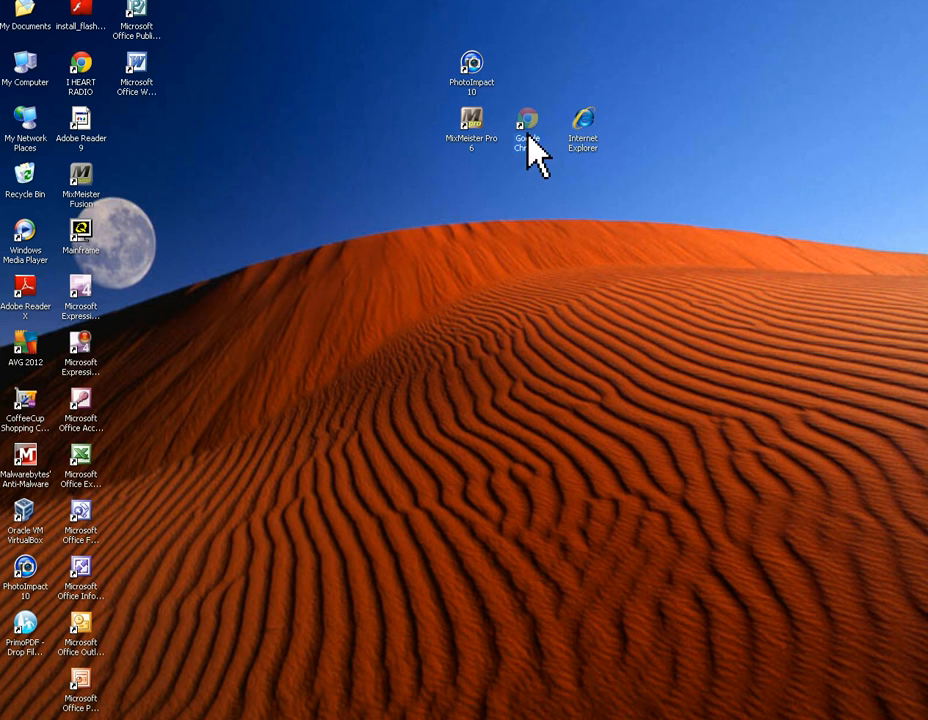
mouse_move(535, 215)
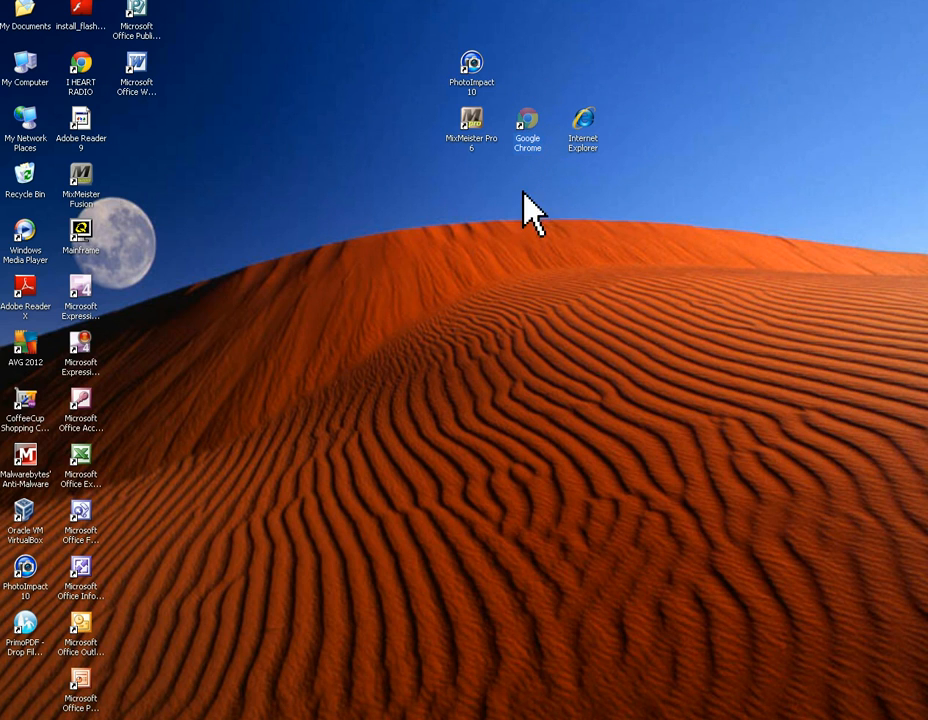
mouse_move(625, 35)
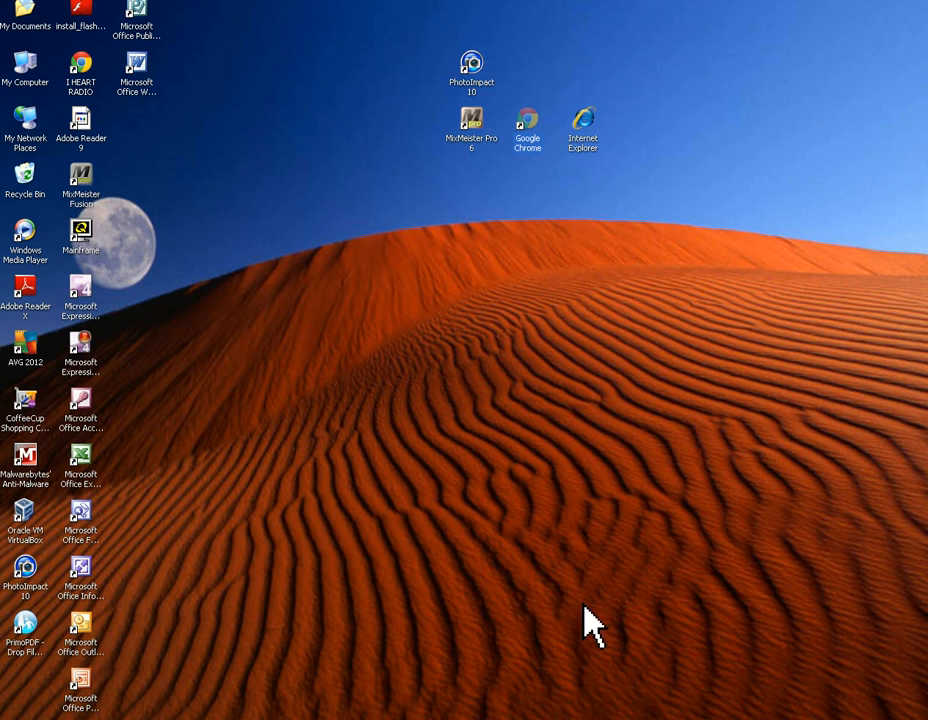
mouse_move(638, 48)
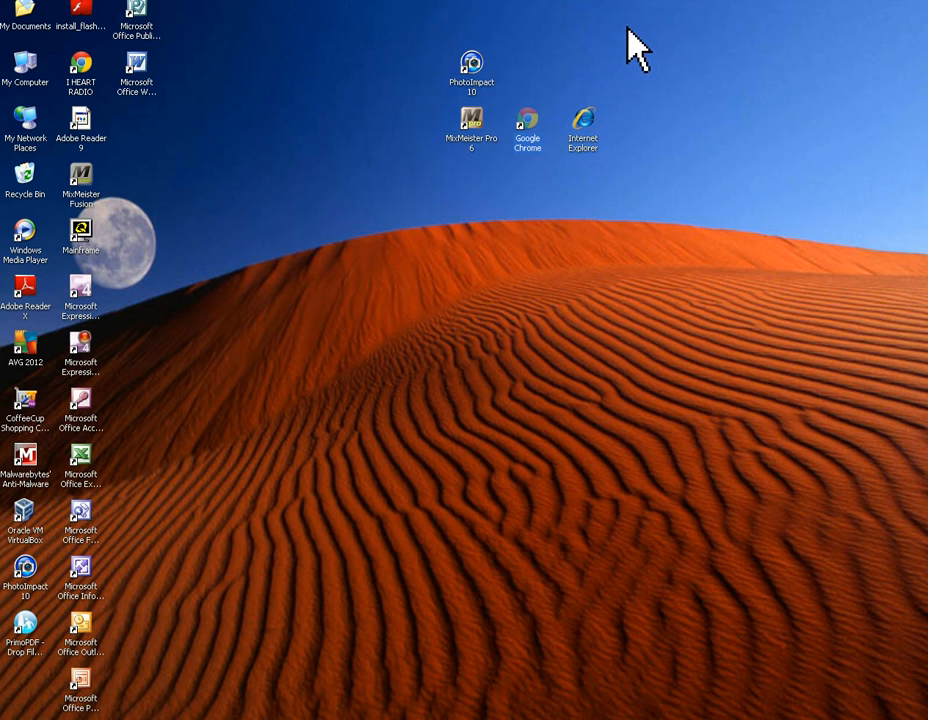
mouse_move(632, 217)
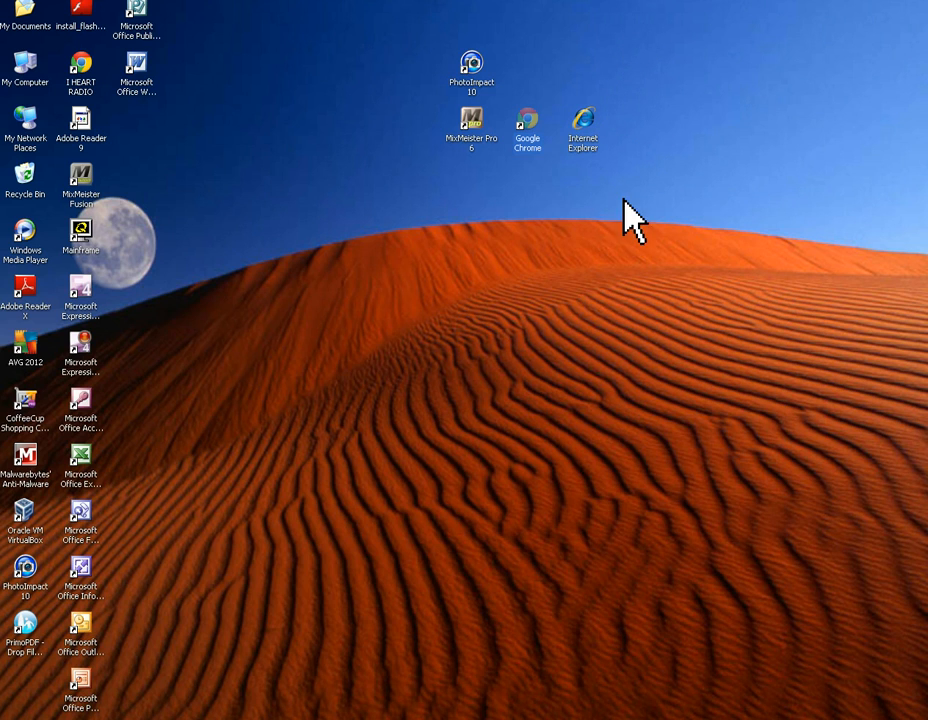
left_click_drag(471, 70, 647, 120)
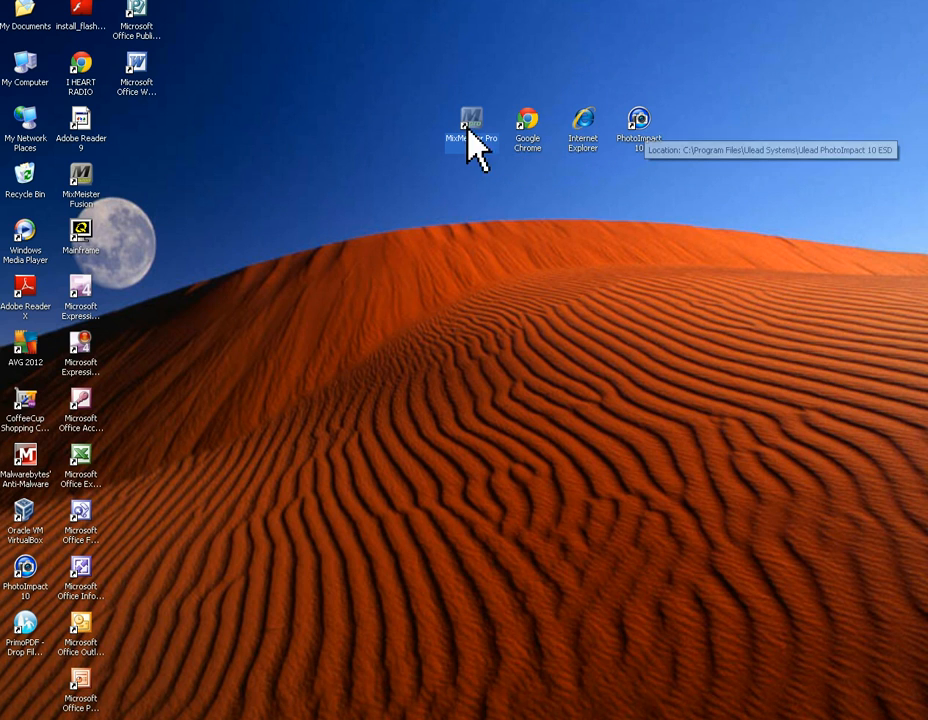
mouse_move(145, 95)
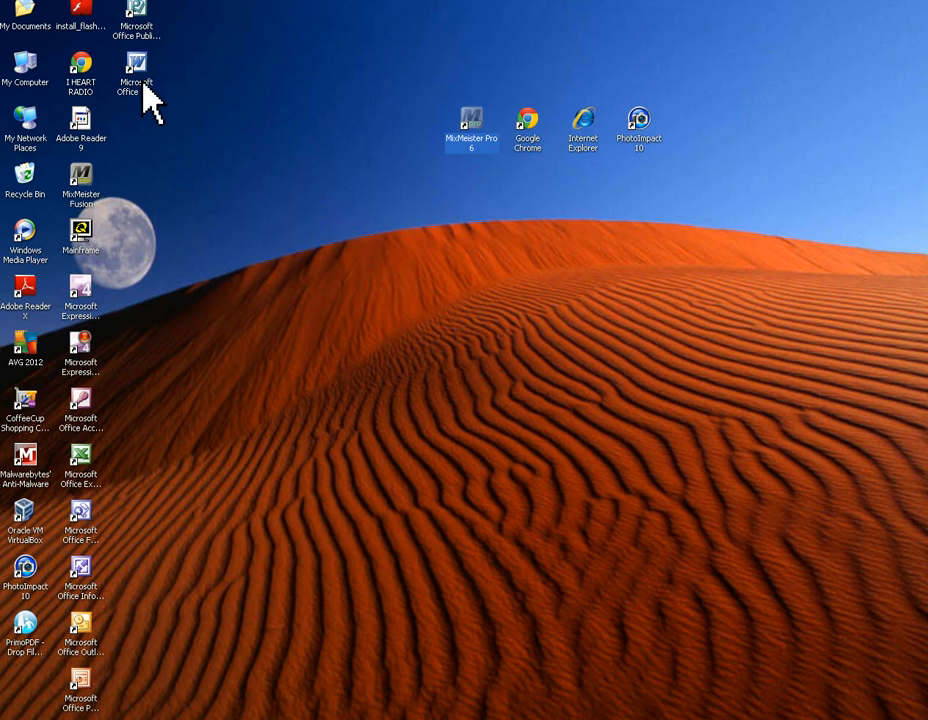
left_click_drag(137, 78, 470, 195)
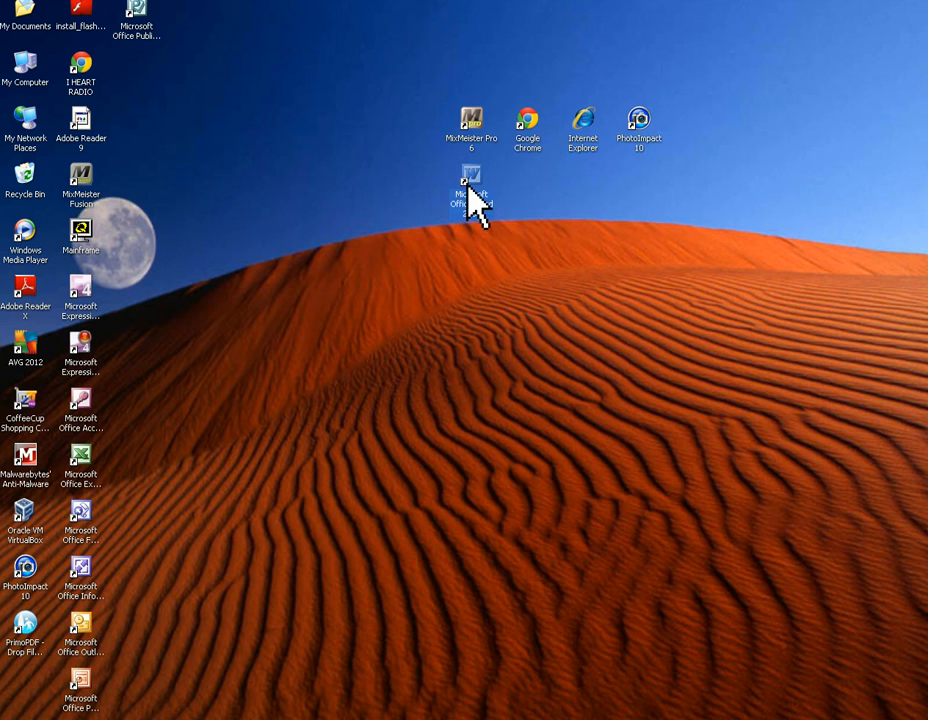
left_click_drag(471, 185, 142, 90)
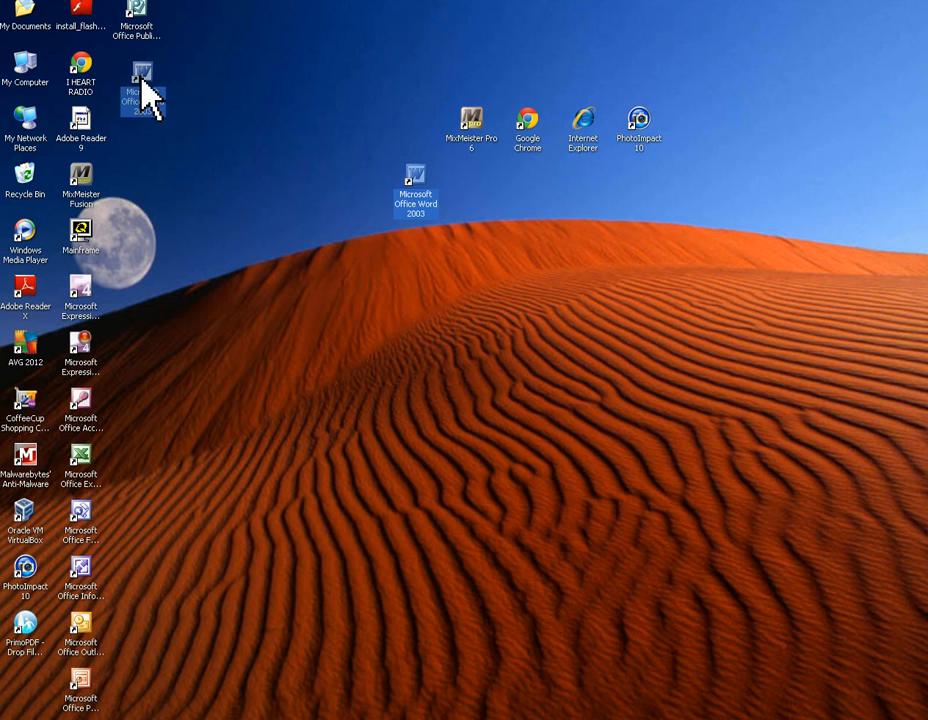
- Open the desktop context menu to check the Arrange Icons By settings
right_click(380, 165)
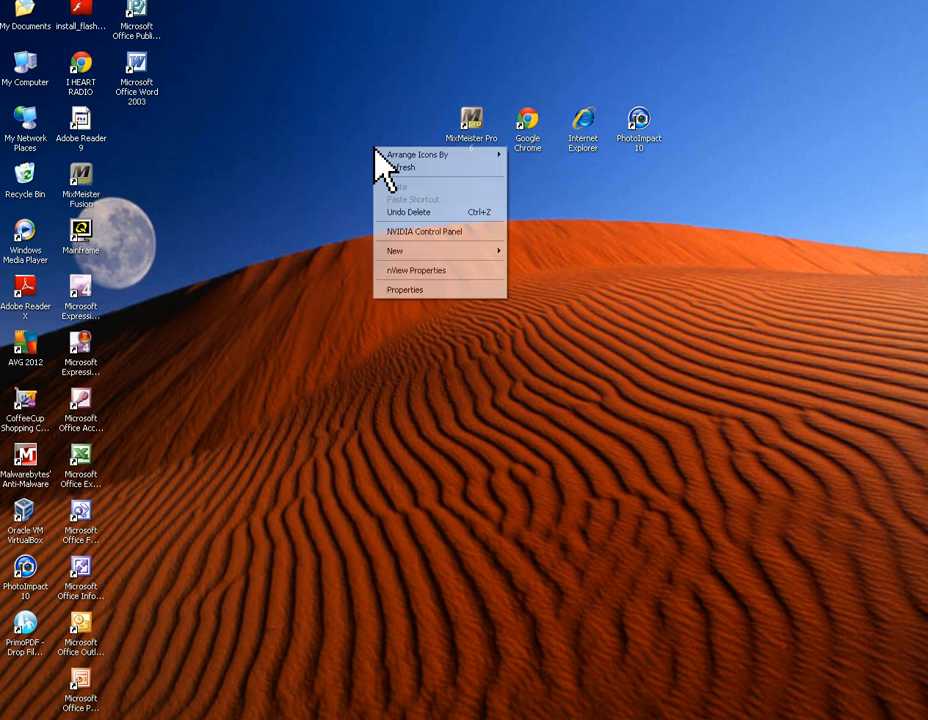
mouse_move(418, 154)
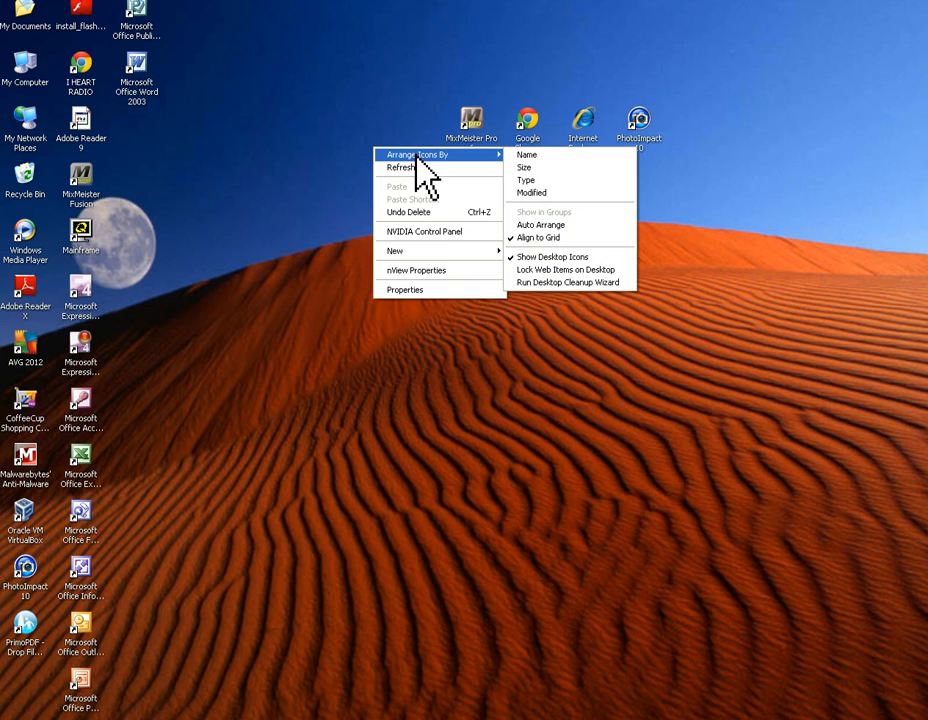
mouse_move(565, 238)
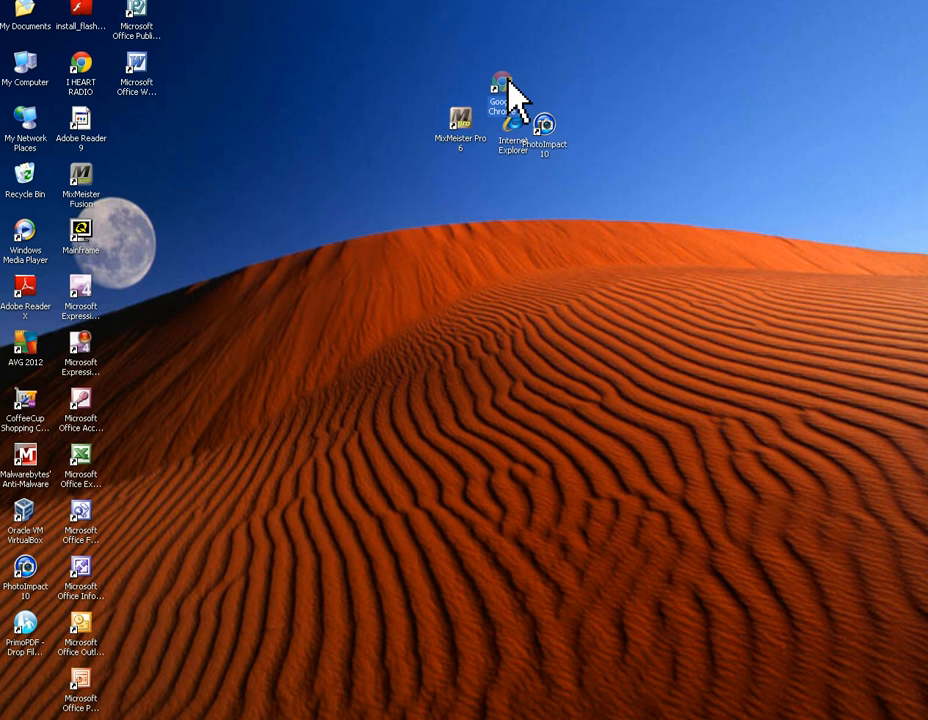
mouse_move(548, 210)
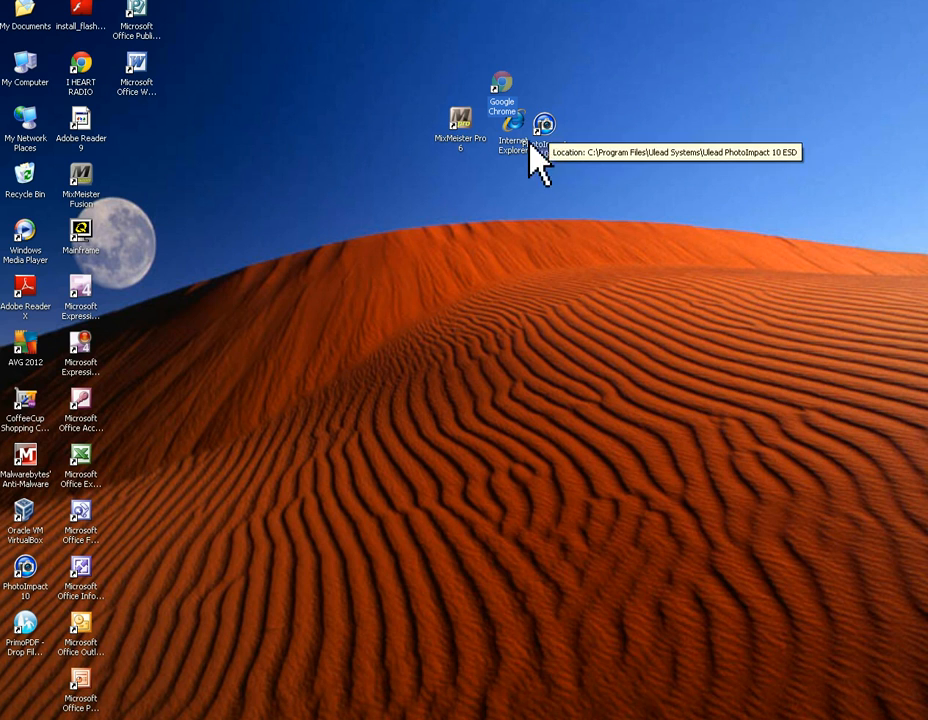
- Enable Align to Grid under Arrange Icons By in the desktop context menu
right_click(588, 175)
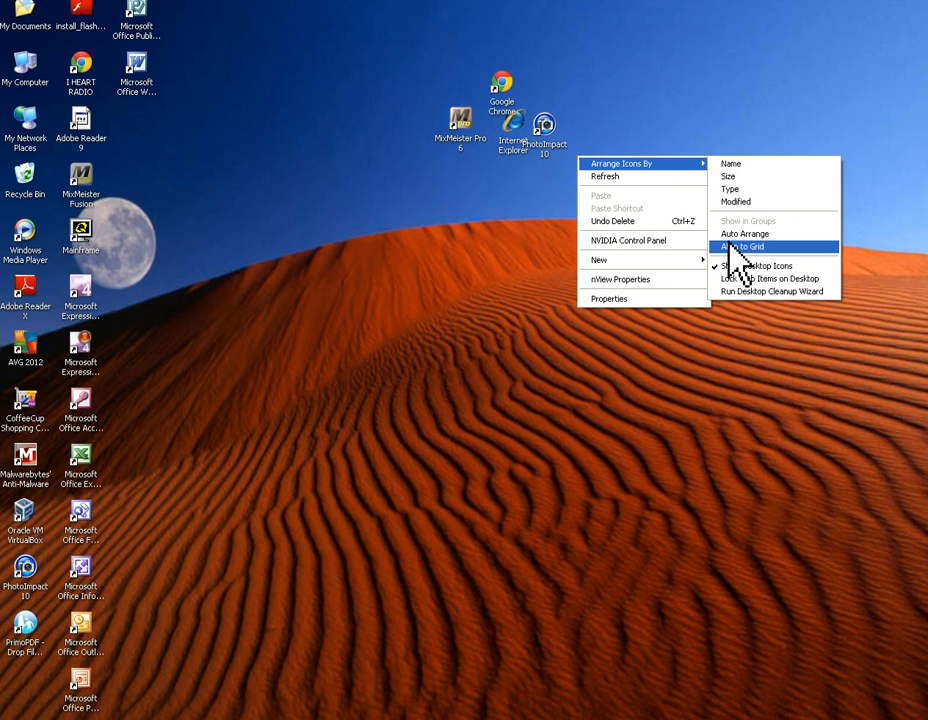
left_click(740, 247)
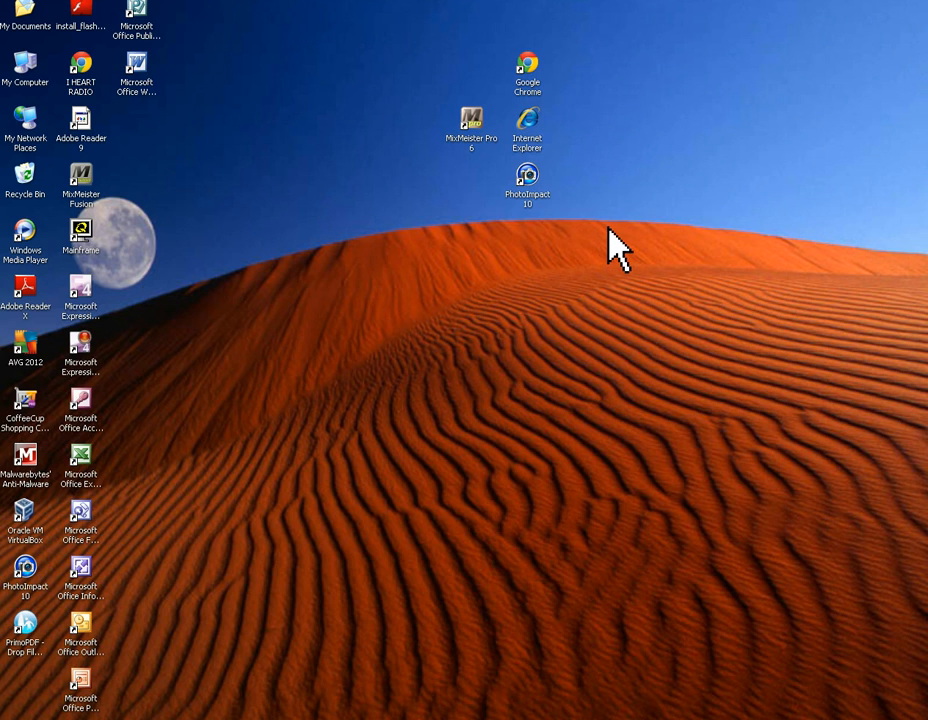
mouse_move(600, 215)
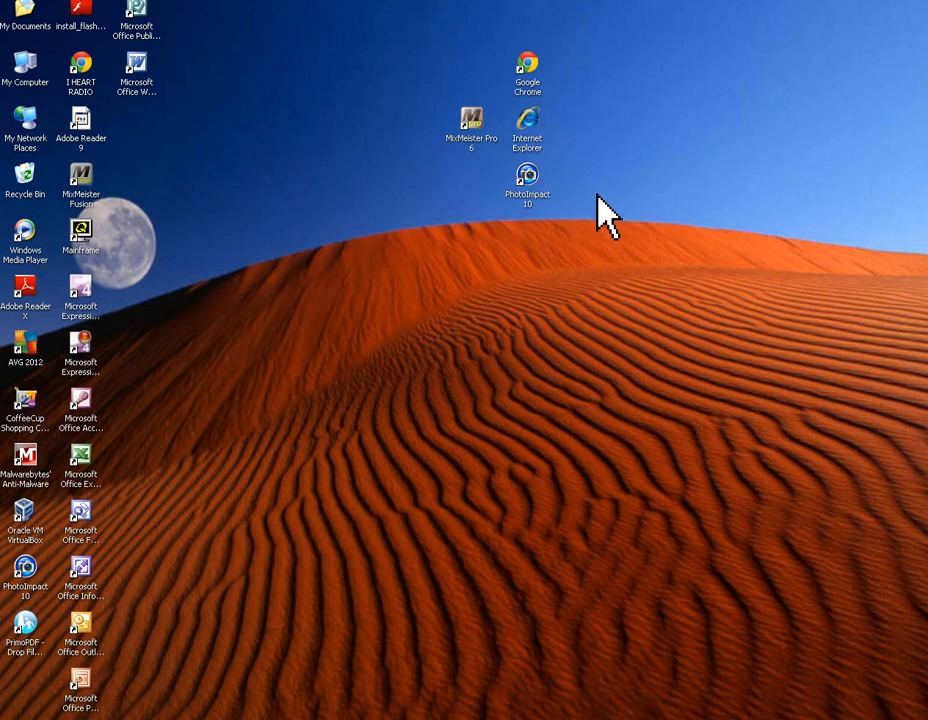
mouse_move(580, 185)
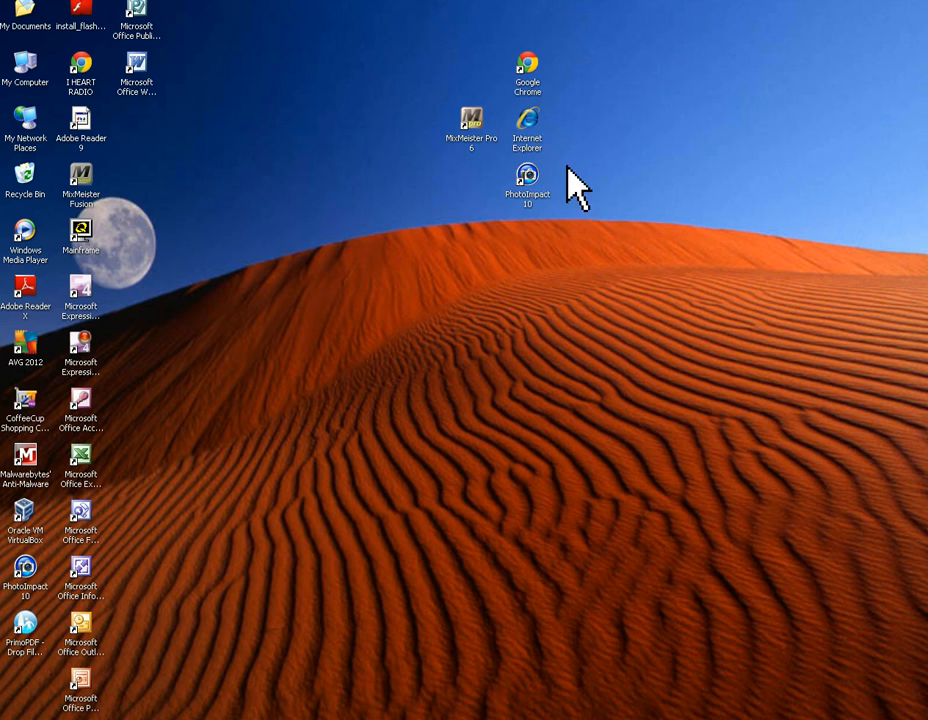
mouse_move(510, 145)
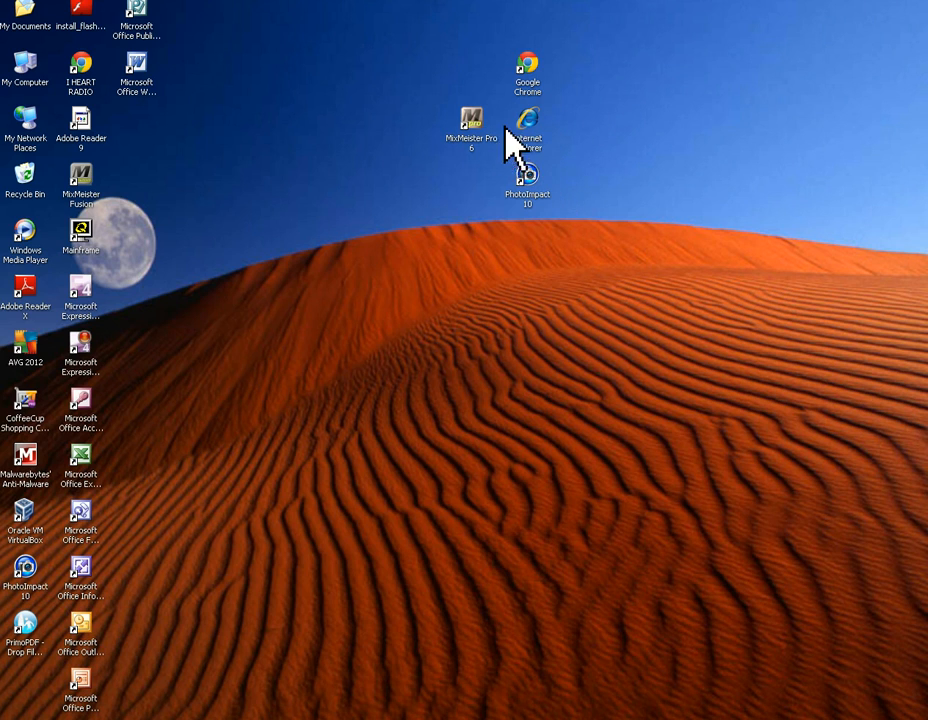
mouse_move(580, 200)
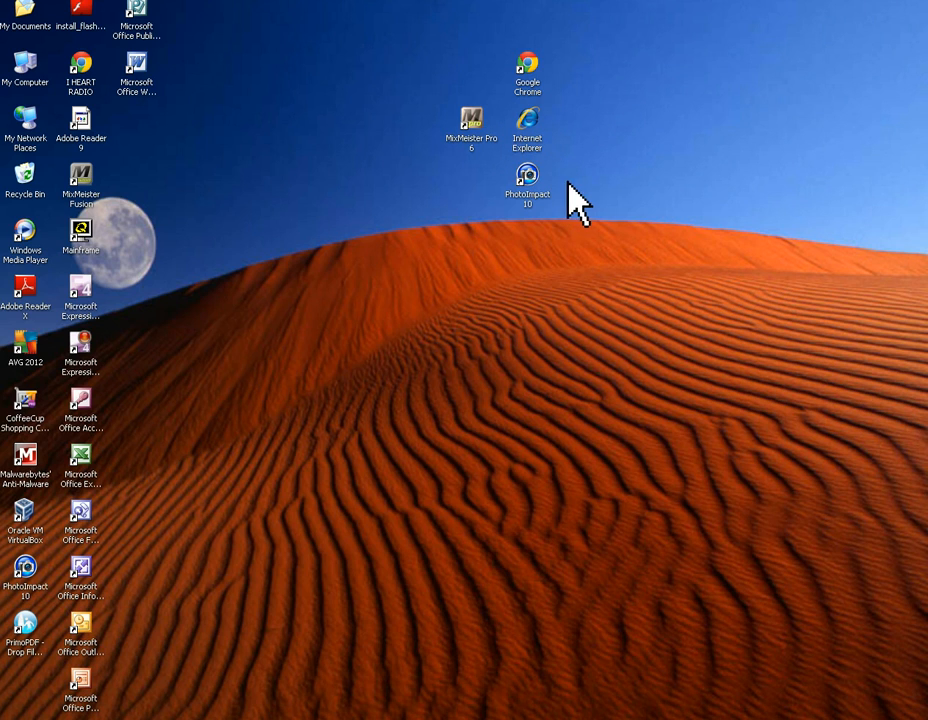
mouse_move(570, 225)
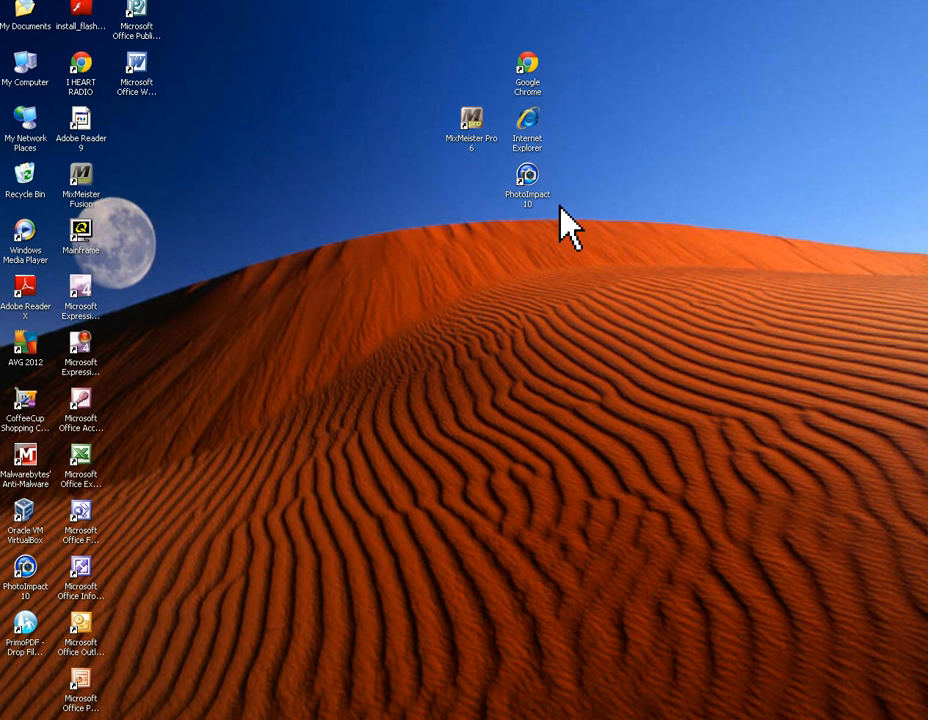
mouse_move(424, 222)
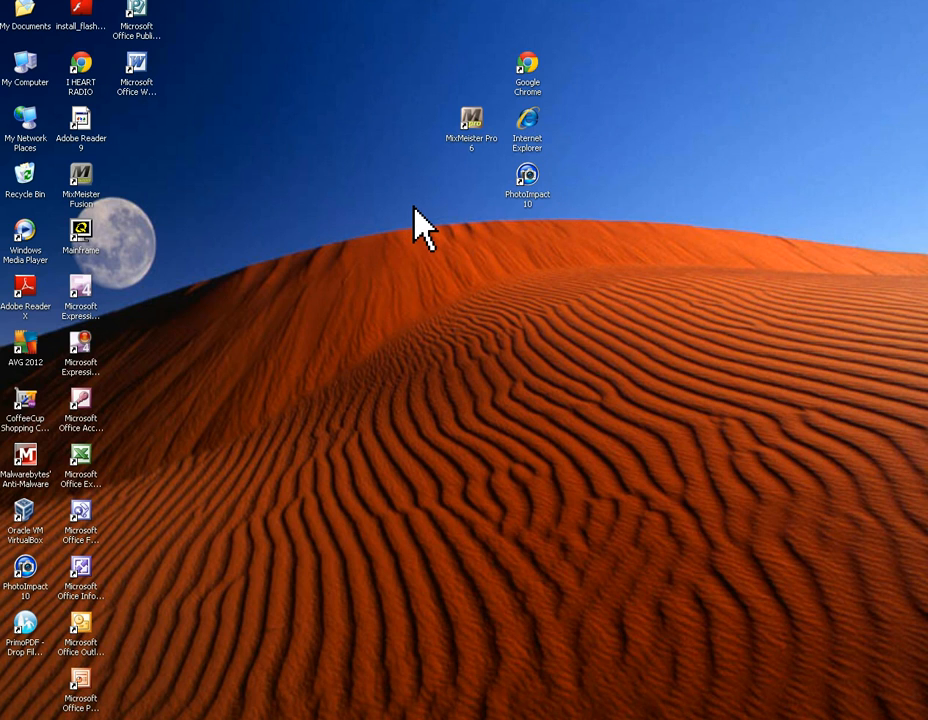
mouse_move(400, 335)
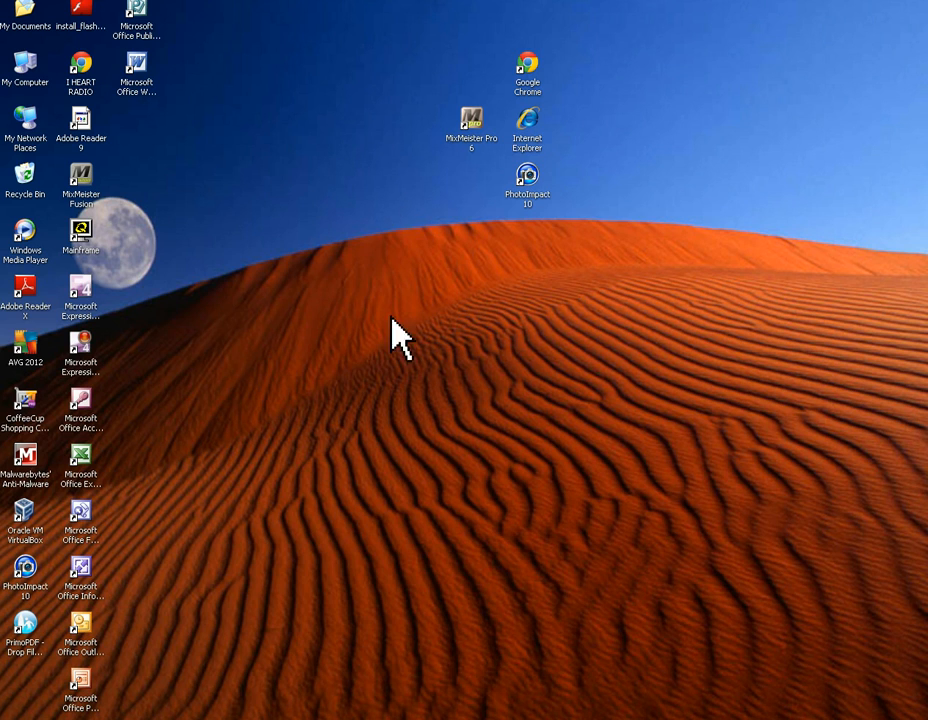
mouse_move(565, 410)
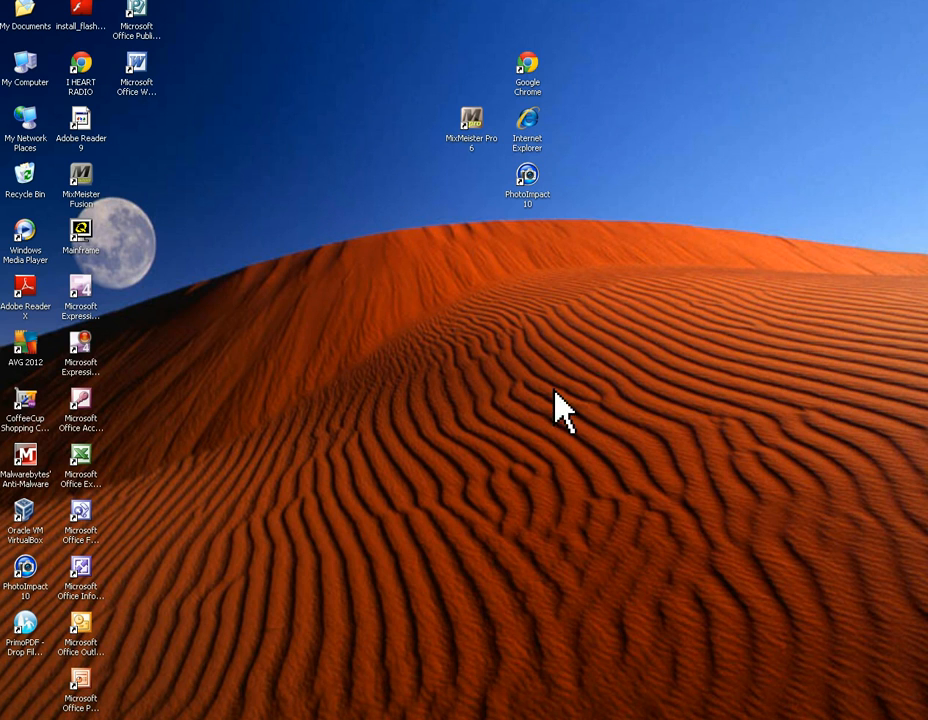
mouse_move(623, 295)
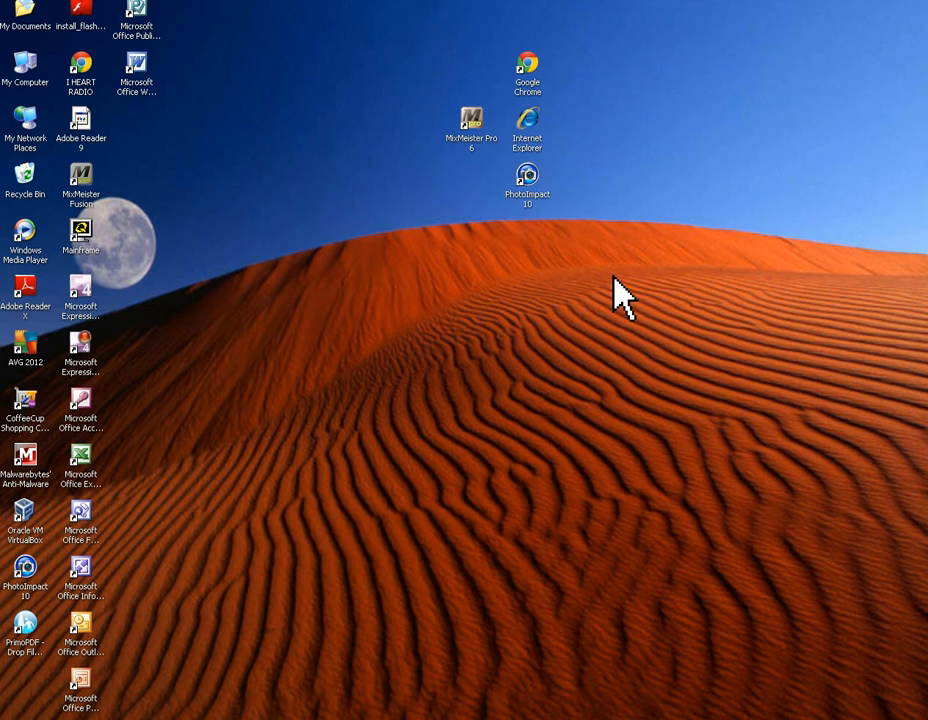